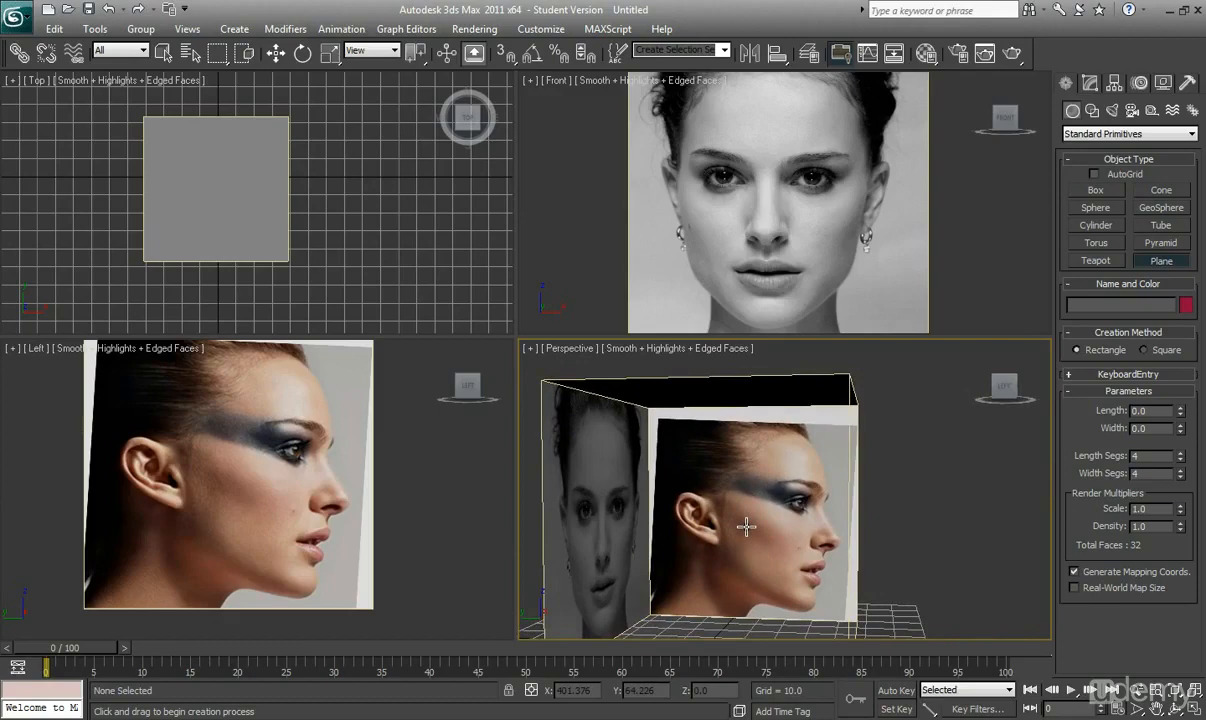
- Turn off the grid in the Left side view and the Front view over the face photos
left_click_drag(746, 527, 716, 533)
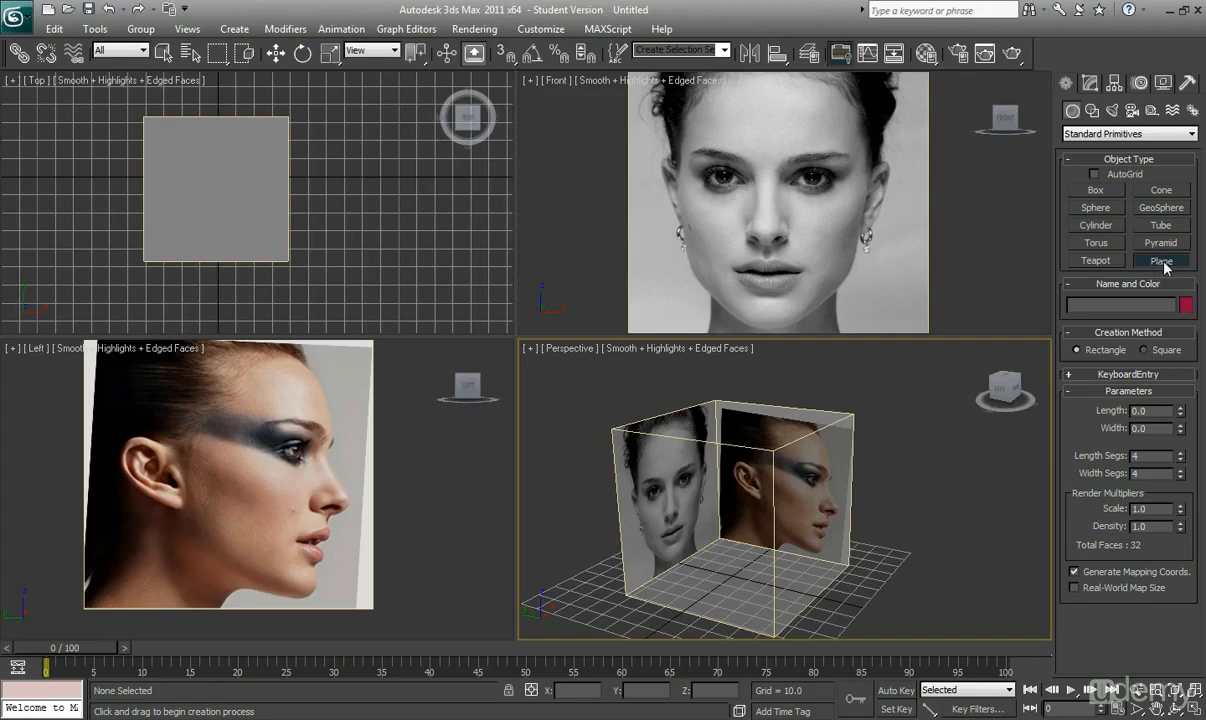
mouse_move(803, 186)
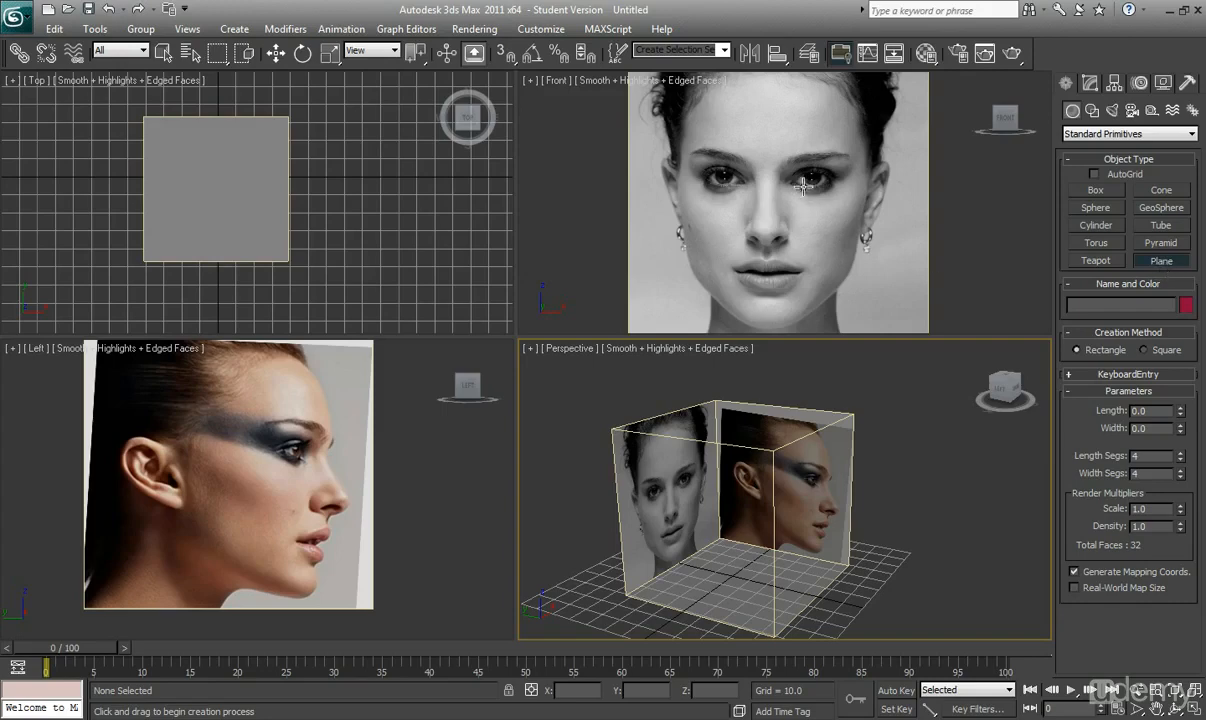
mouse_move(795, 186)
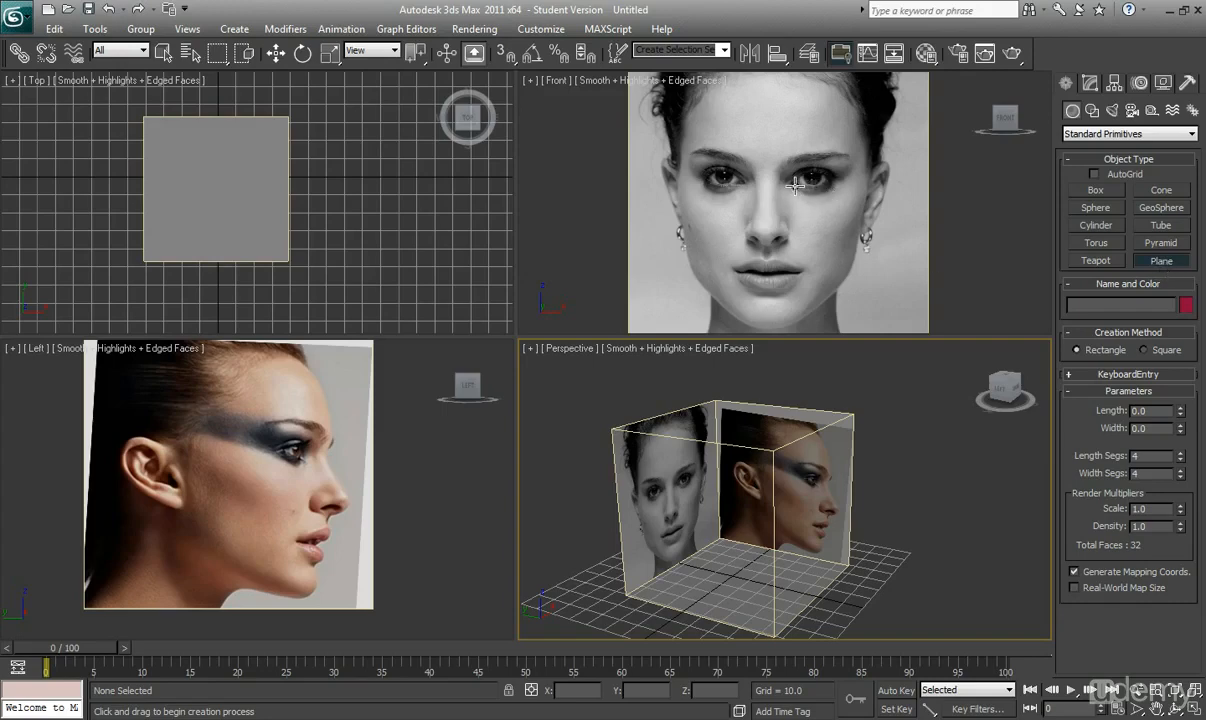
mouse_move(785, 178)
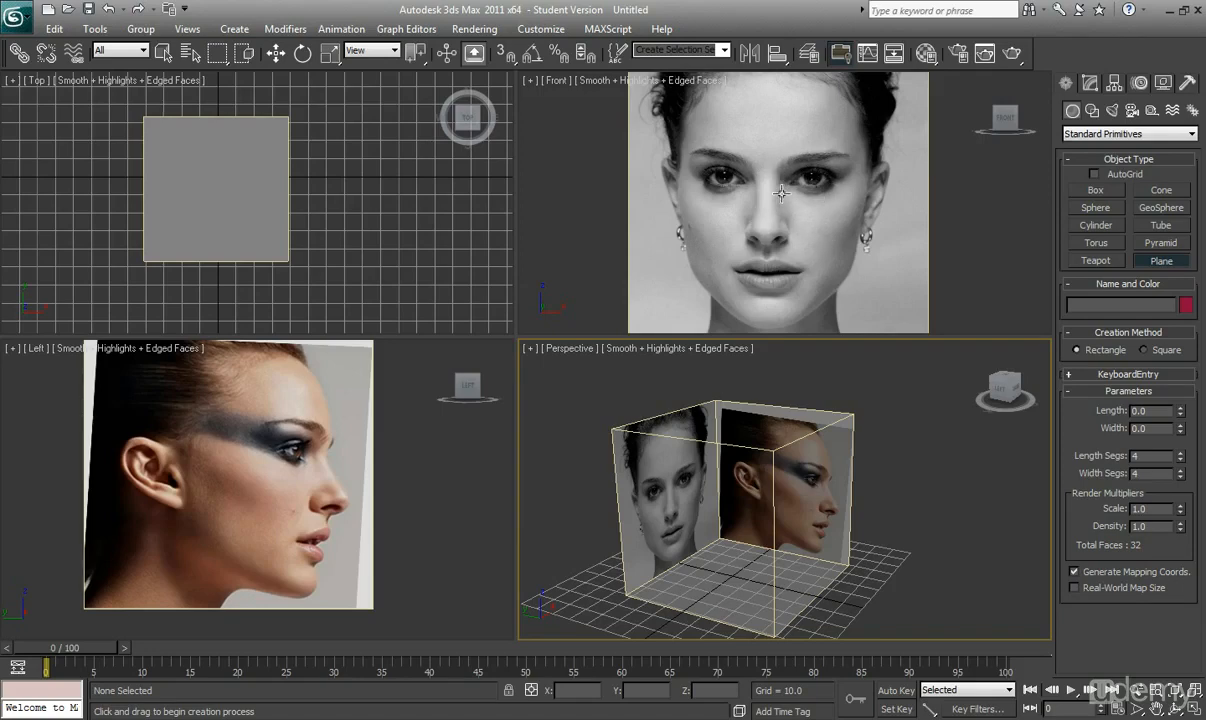
mouse_move(830, 244)
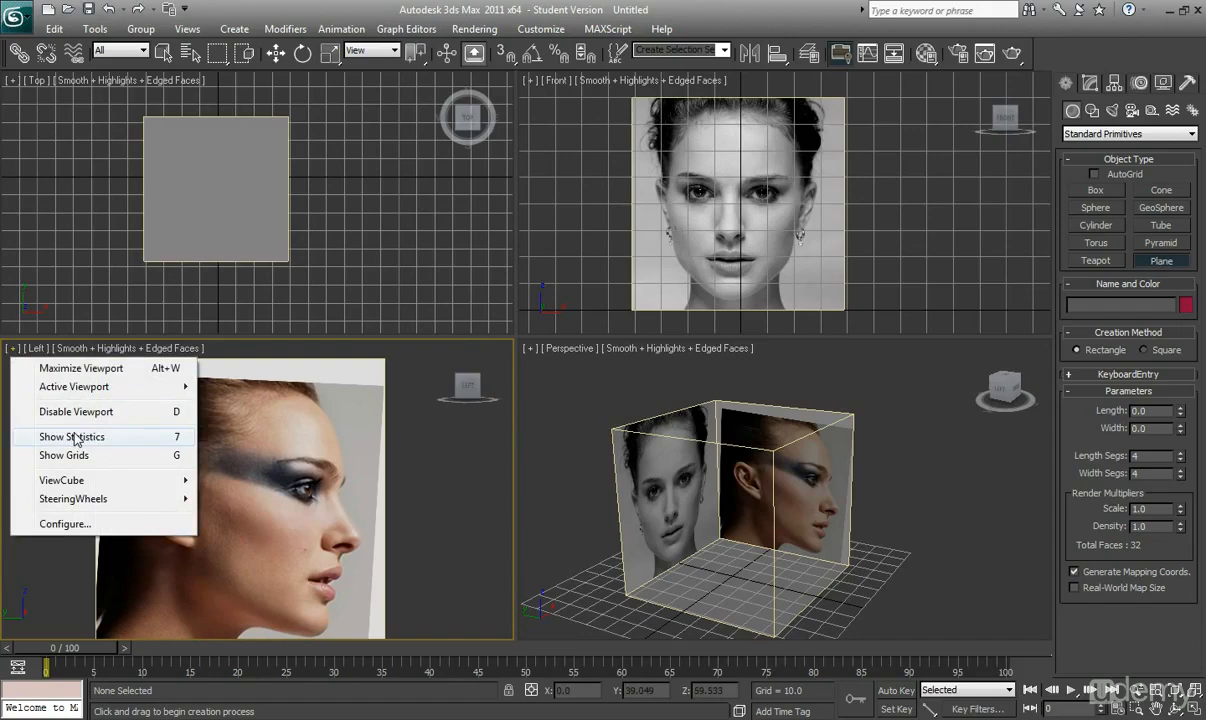
left_click(63, 455)
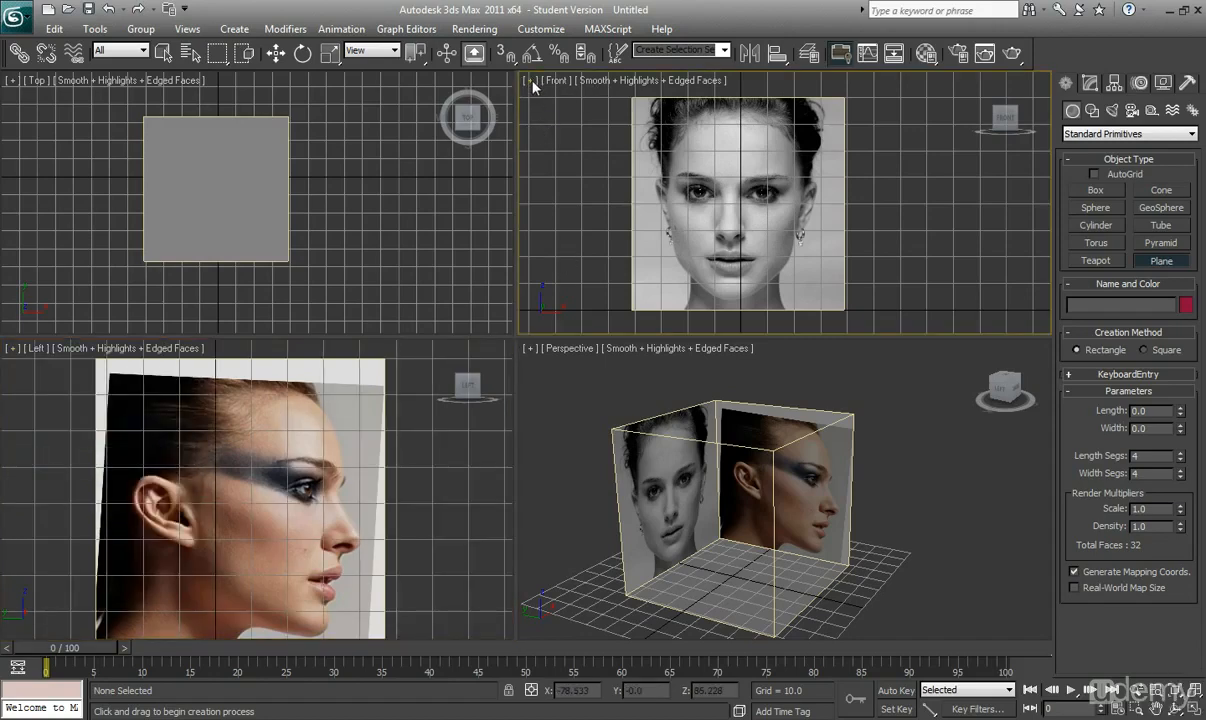
right_click(535, 84)
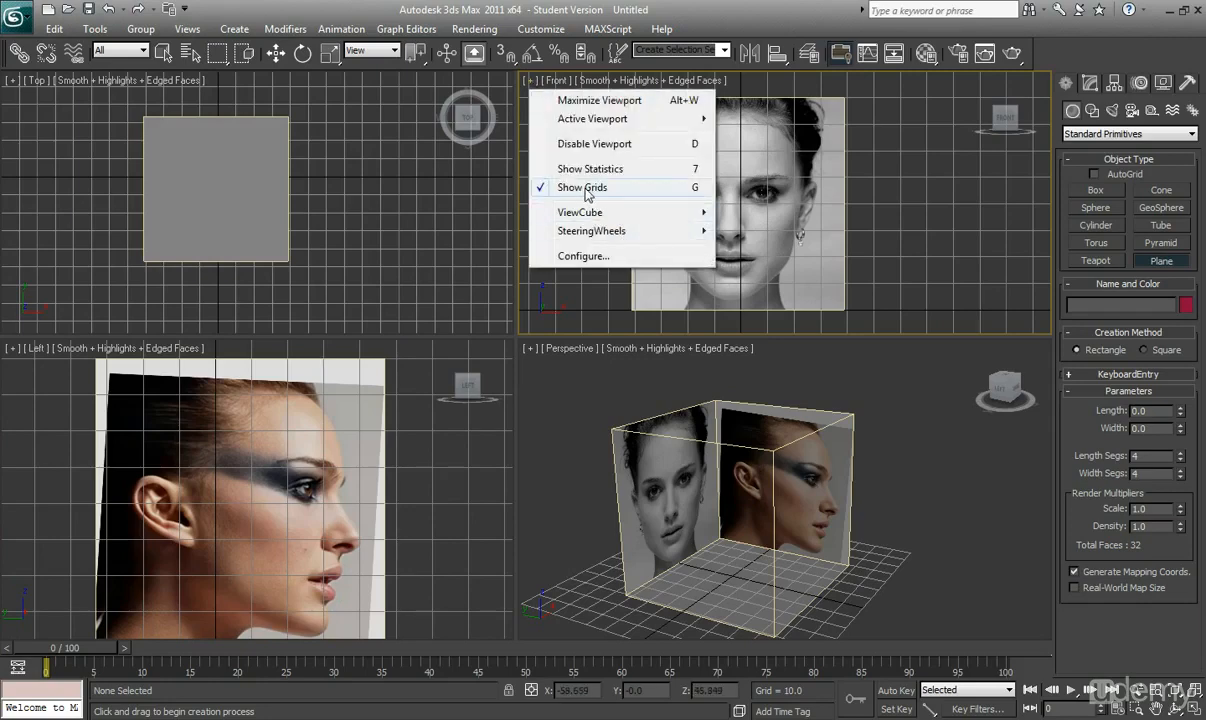
left_click(582, 188)
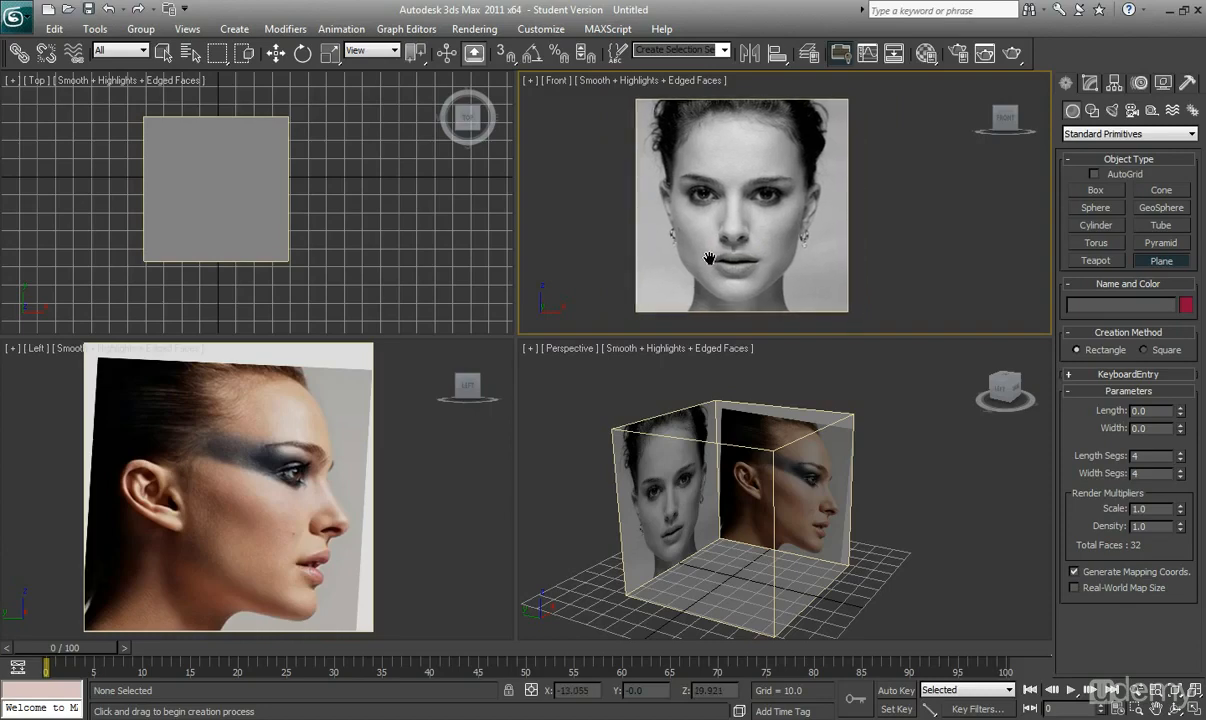
mouse_move(901, 265)
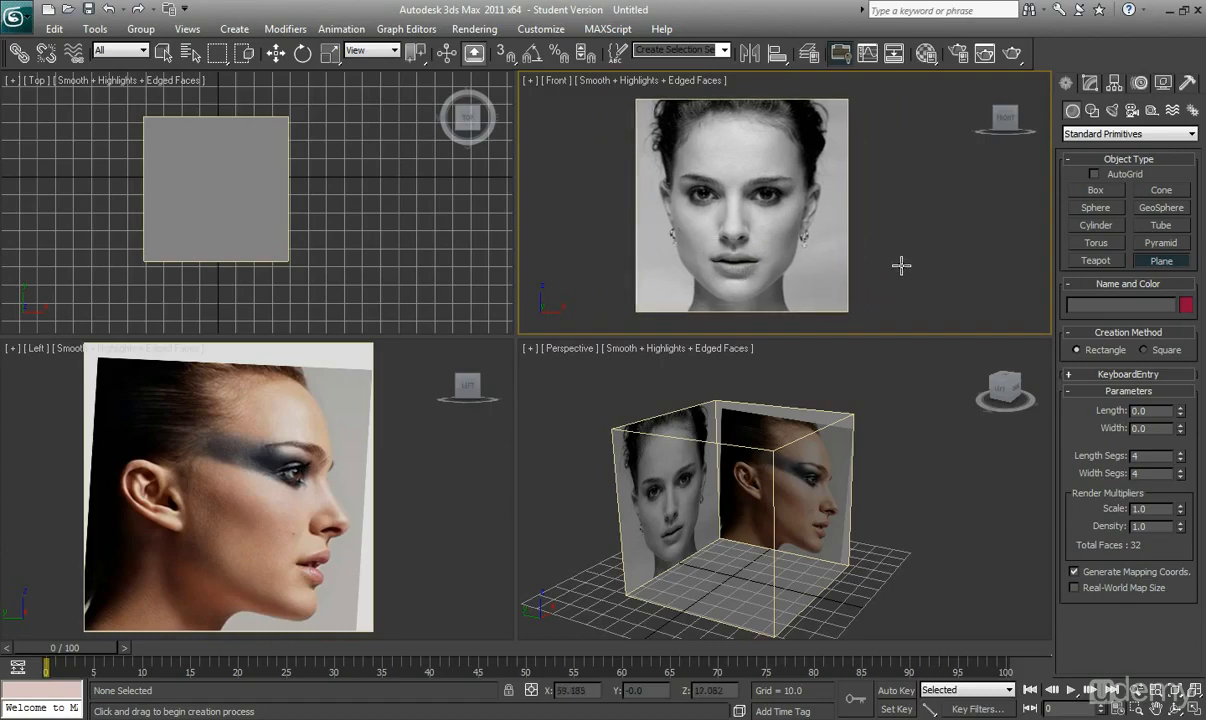
mouse_move(900, 275)
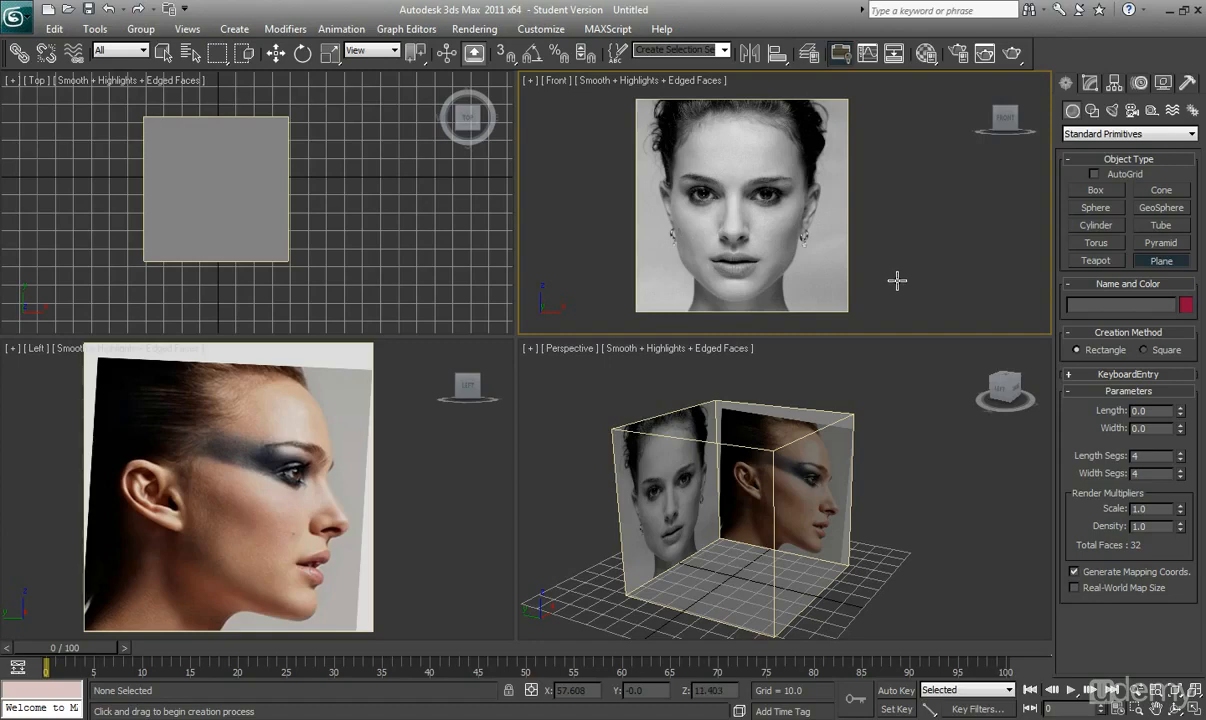
mouse_move(755, 138)
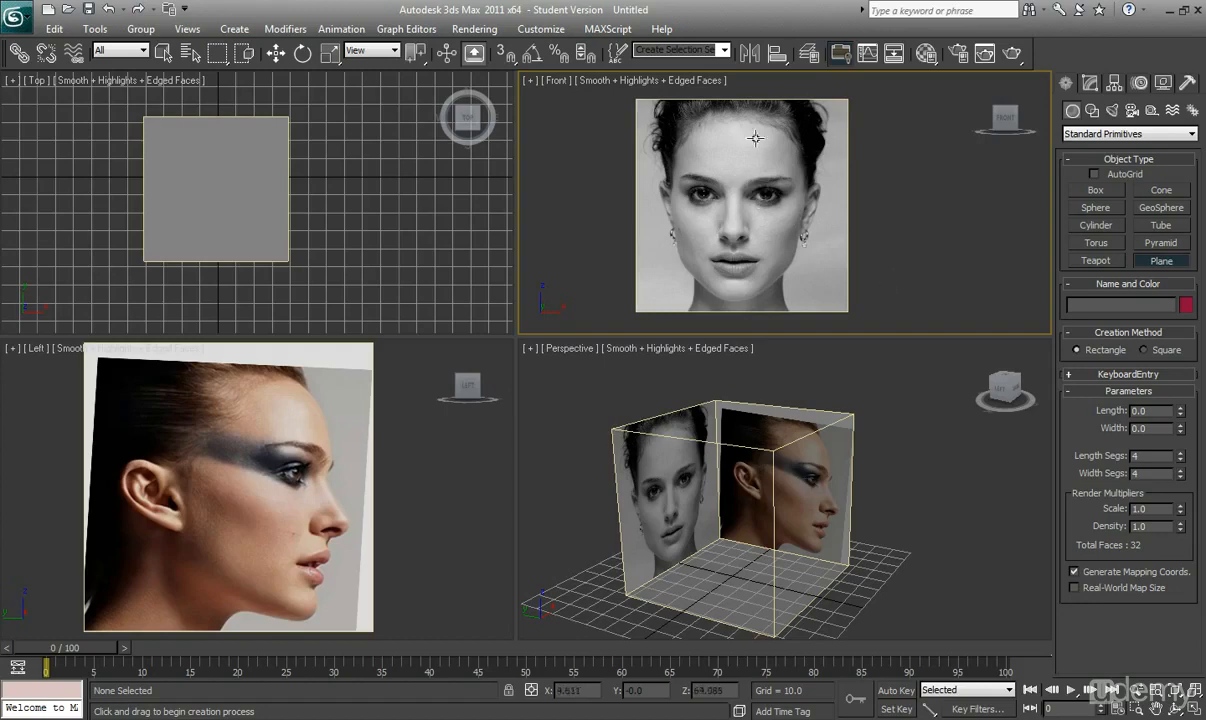
mouse_move(728, 216)
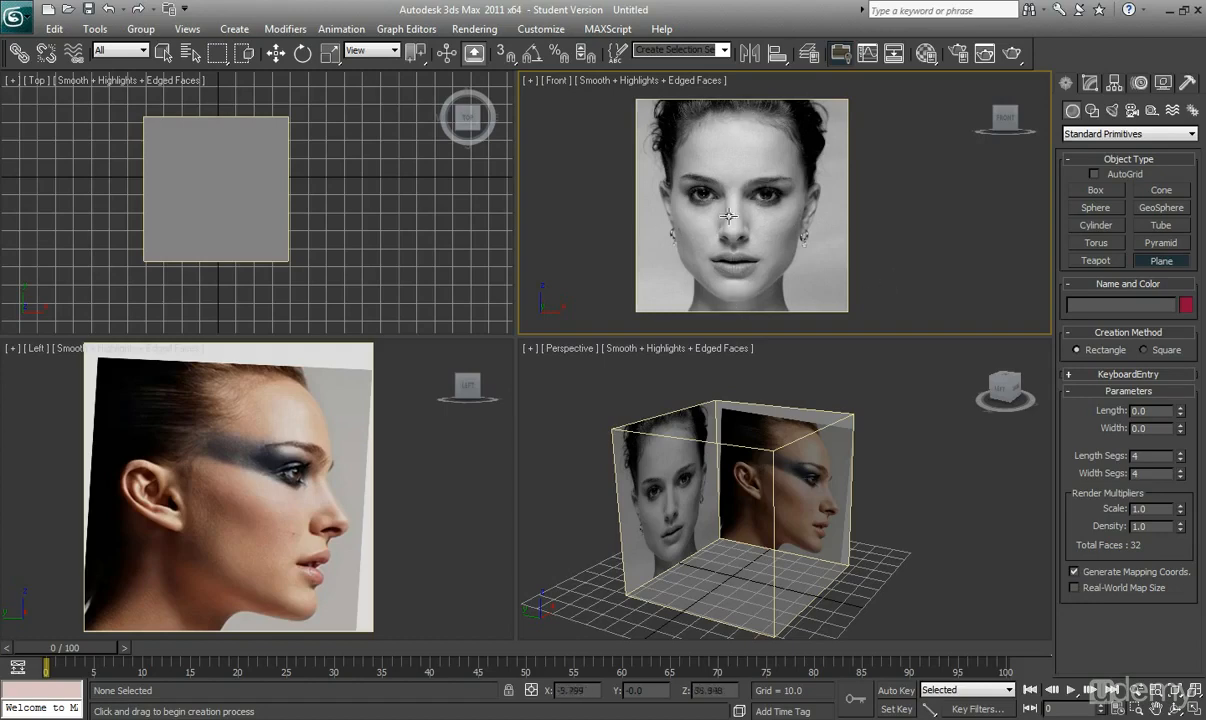
mouse_move(737, 188)
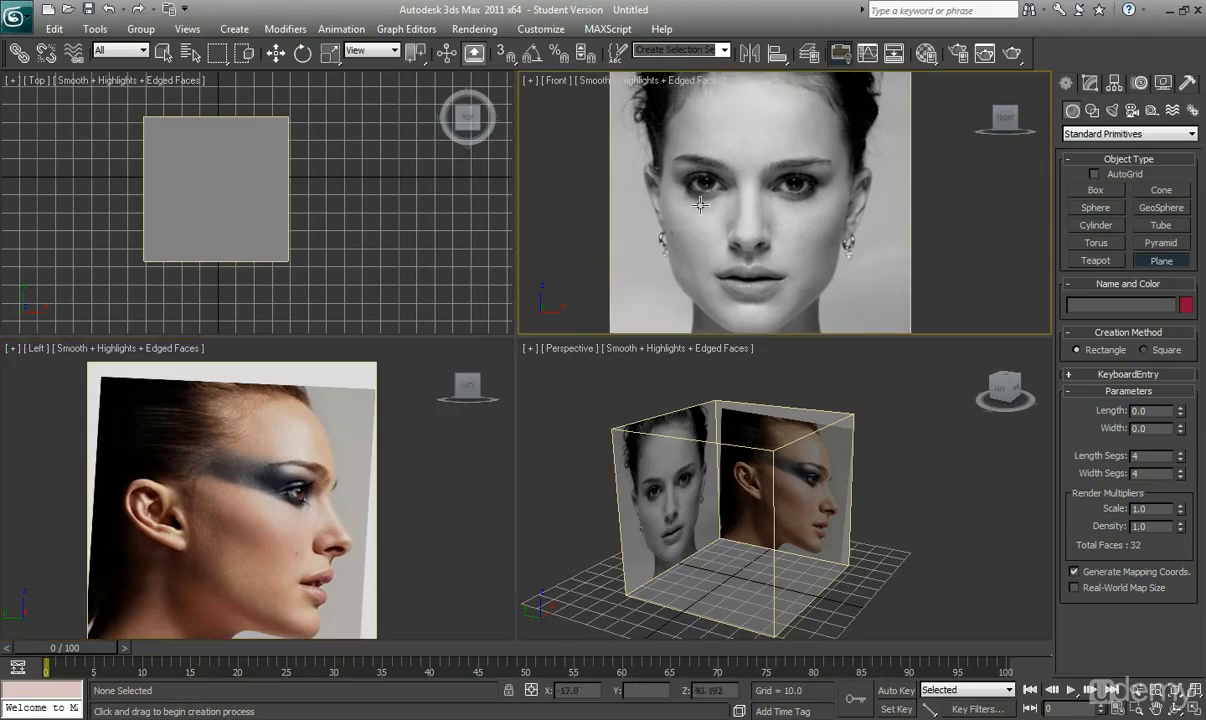
mouse_move(262, 488)
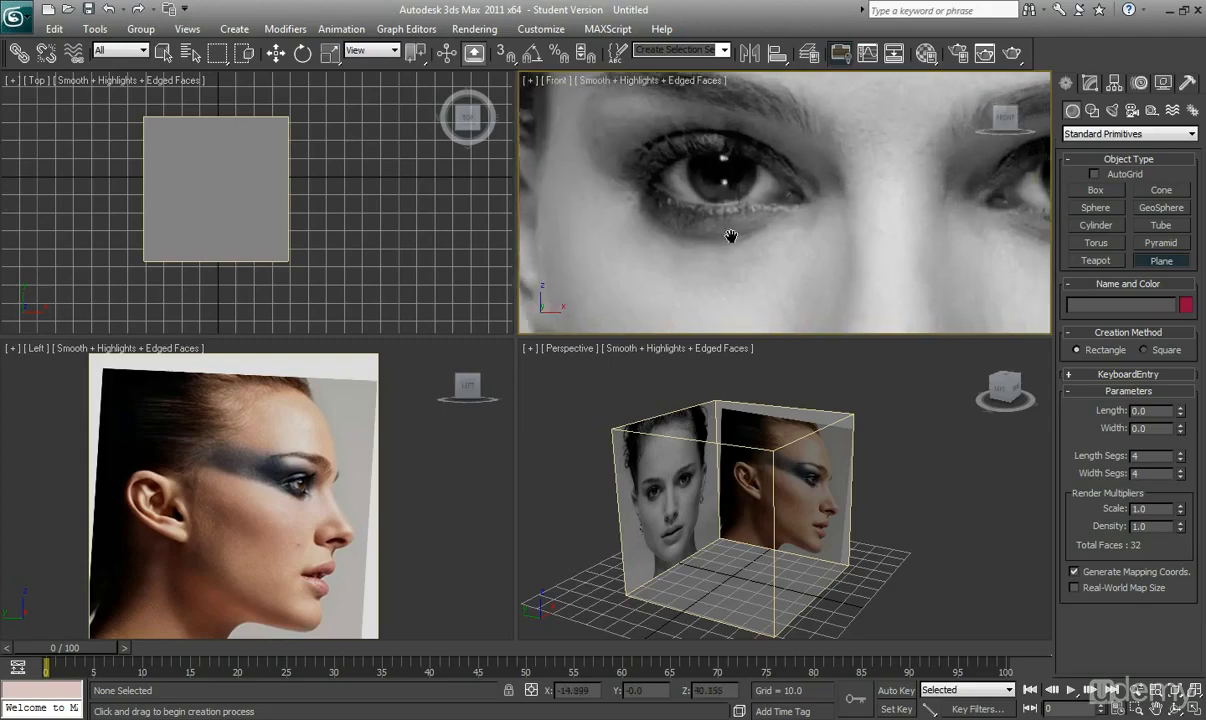
- Drag out Plane001 under the left eye in the Front view, show its parameters, and center it
left_click_drag(640, 235, 725, 262)
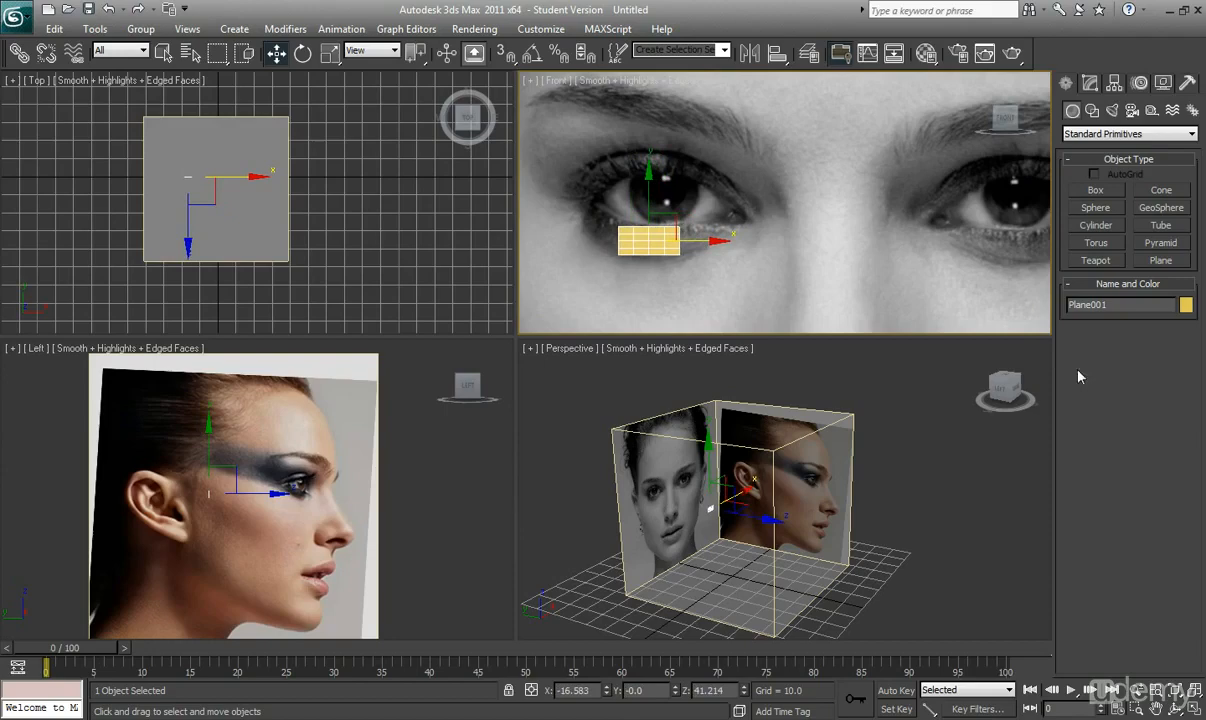
left_click(1089, 83)
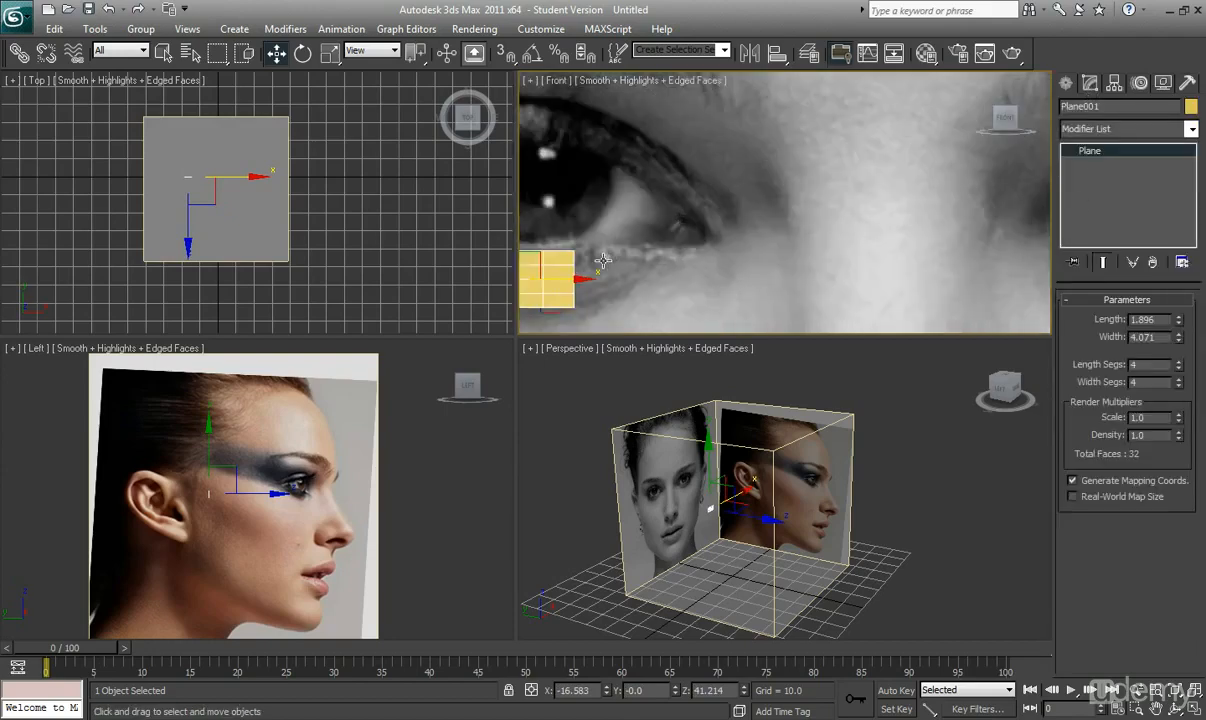
left_click_drag(560, 275, 737, 230)
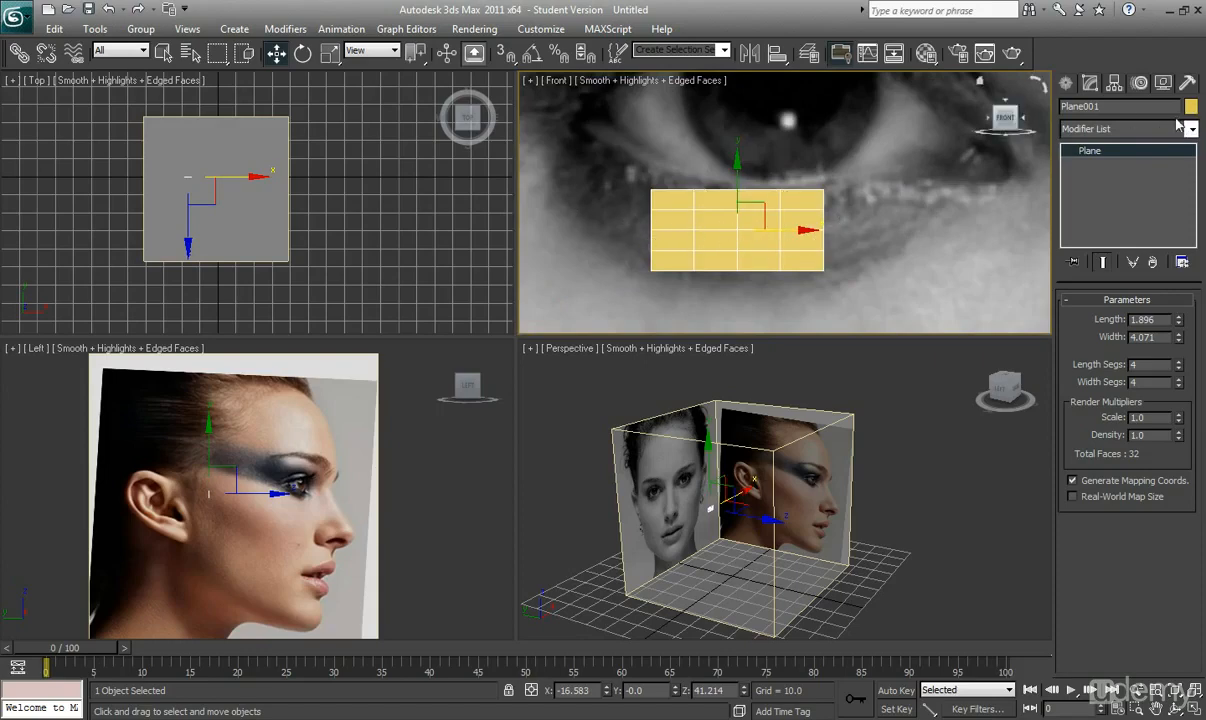
- Give Plane001 a dark blue object color and adjust its length segments
left_click(1190, 106)
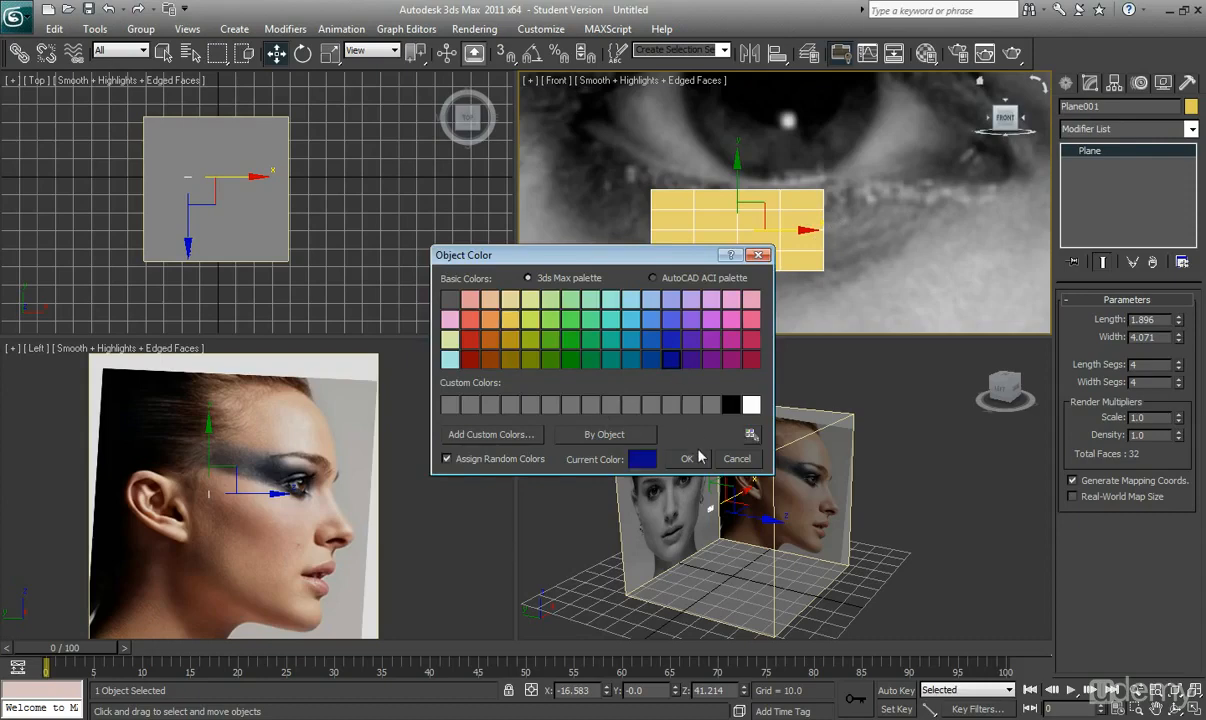
left_click(687, 458)
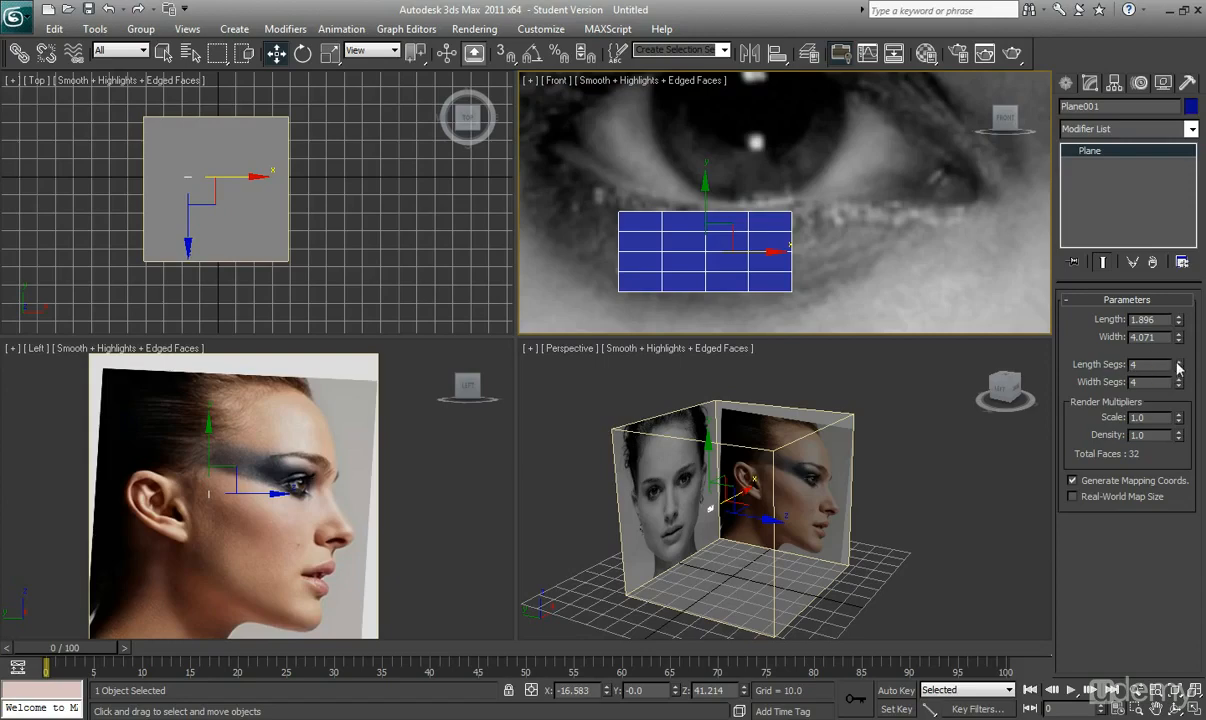
left_click(1179, 367)
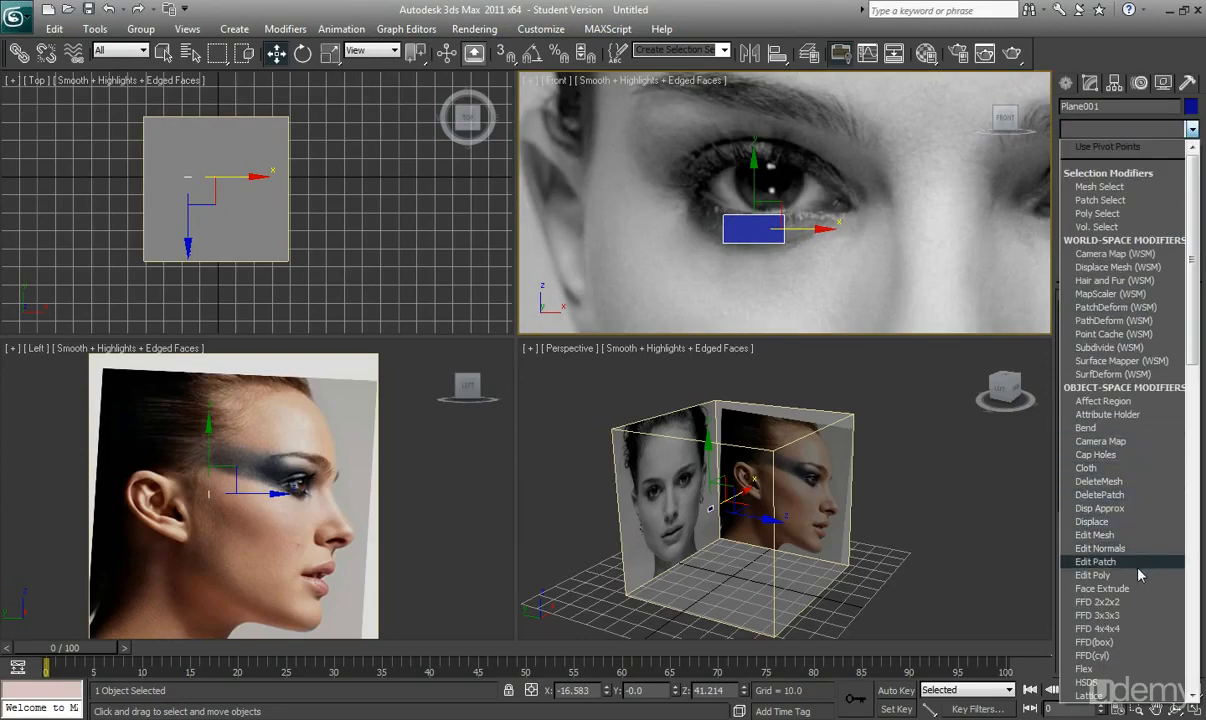
- Add an Edit Poly modifier to Plane001
left_click(1095, 561)
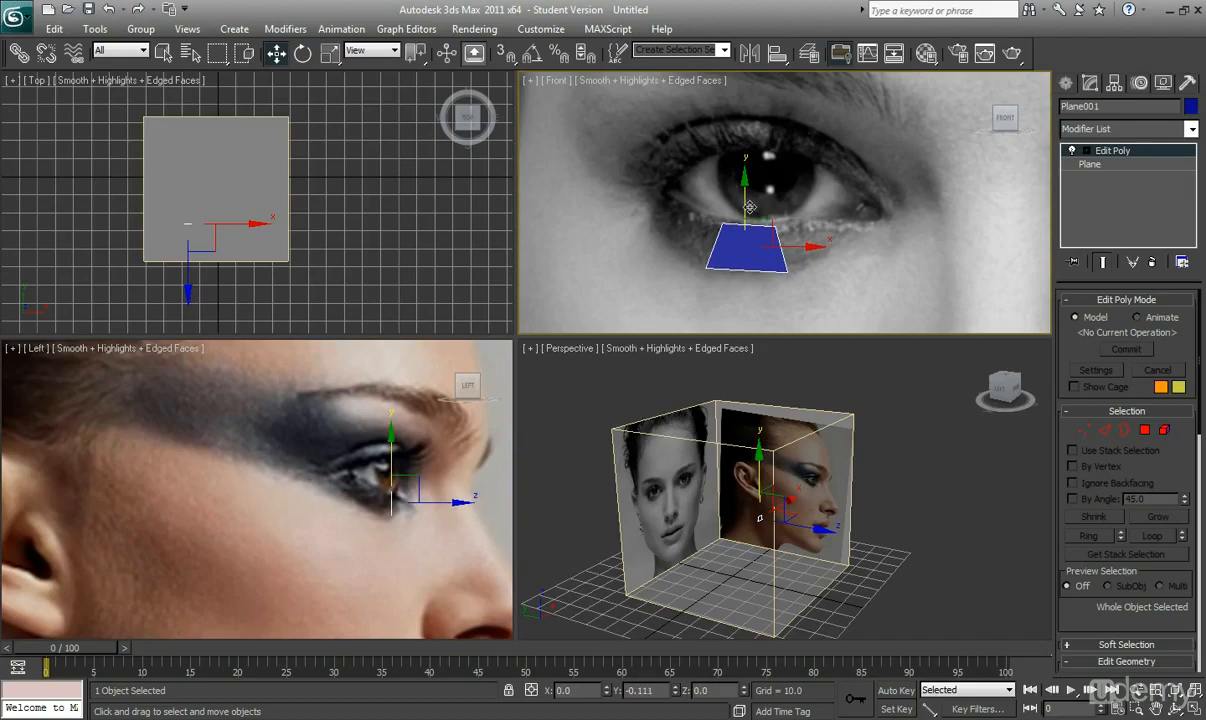
mouse_move(1087, 430)
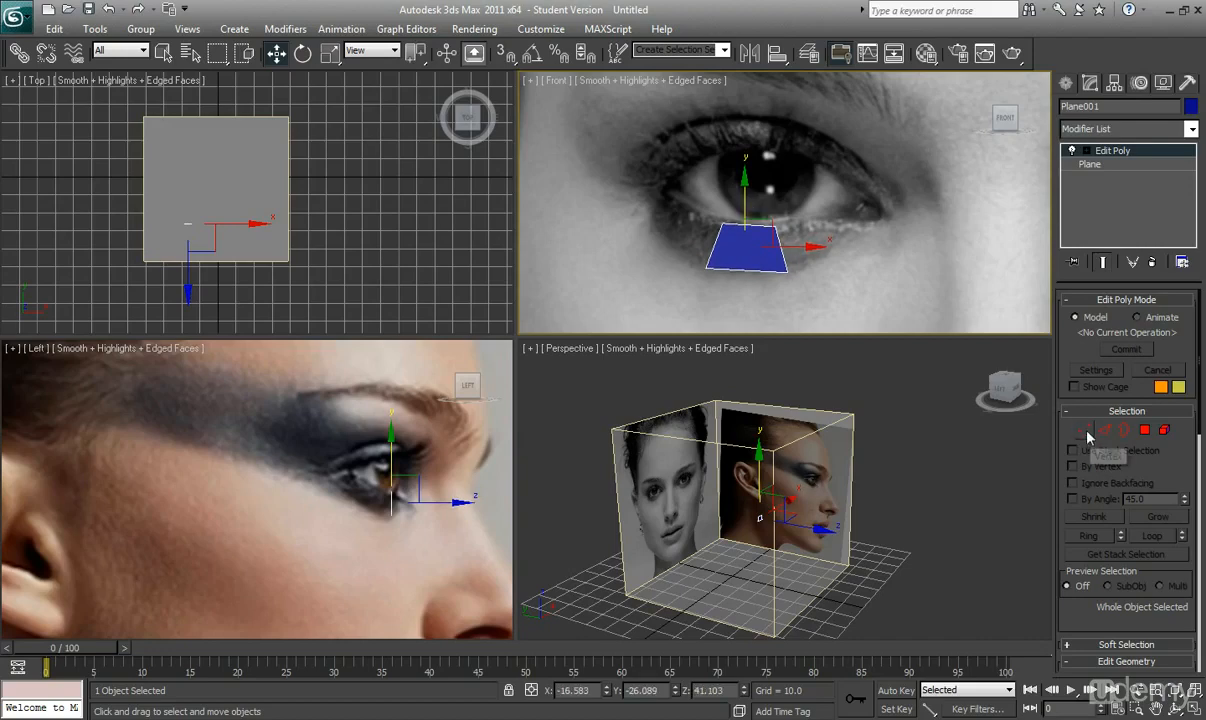
- Move Plane001's vertices in the side view to angle the quad along the lower eyelid
left_click(1084, 430)
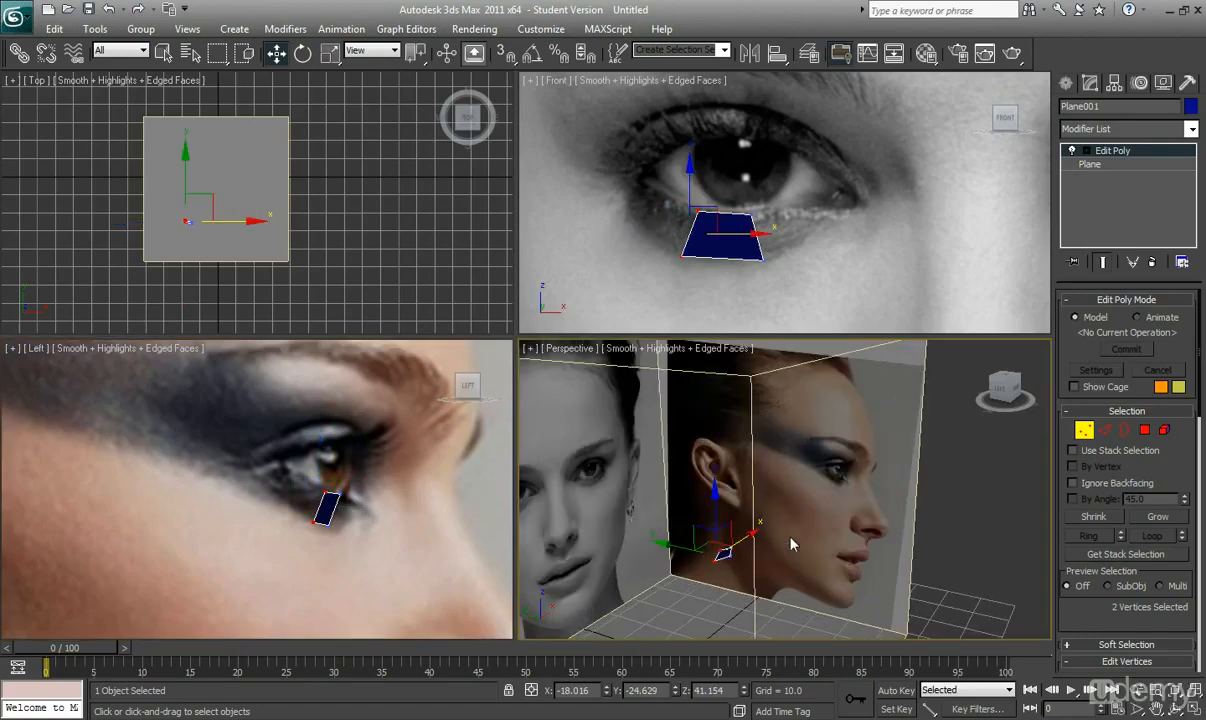
left_click_drag(793, 544, 828, 462)
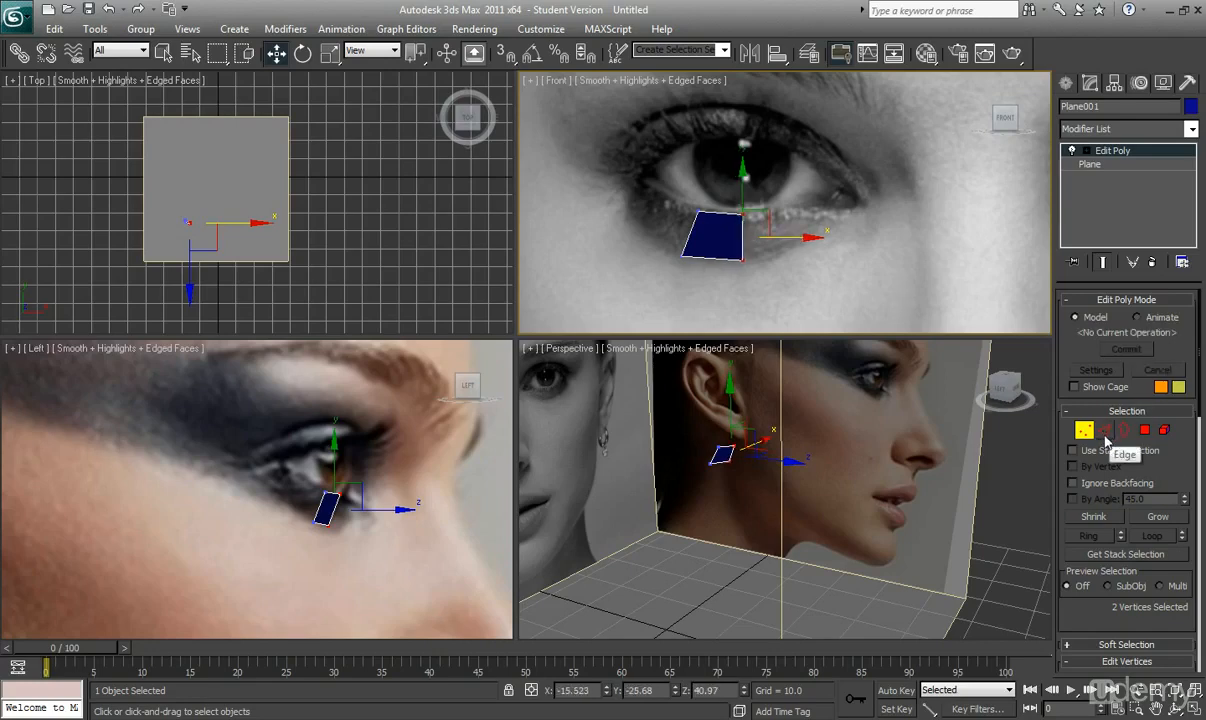
- Extrude new faces from the quad's edge to form a three-face strip along the lower eyelid
left_click(1105, 430)
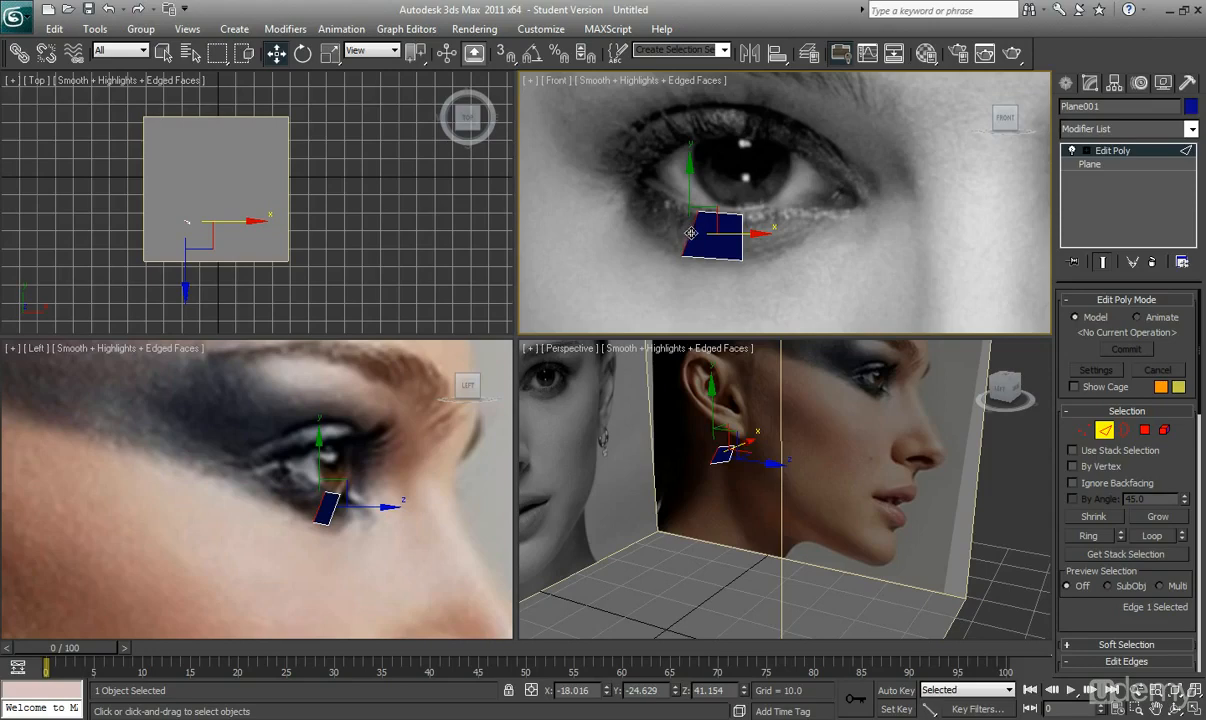
left_click_drag(712, 235, 715, 220)
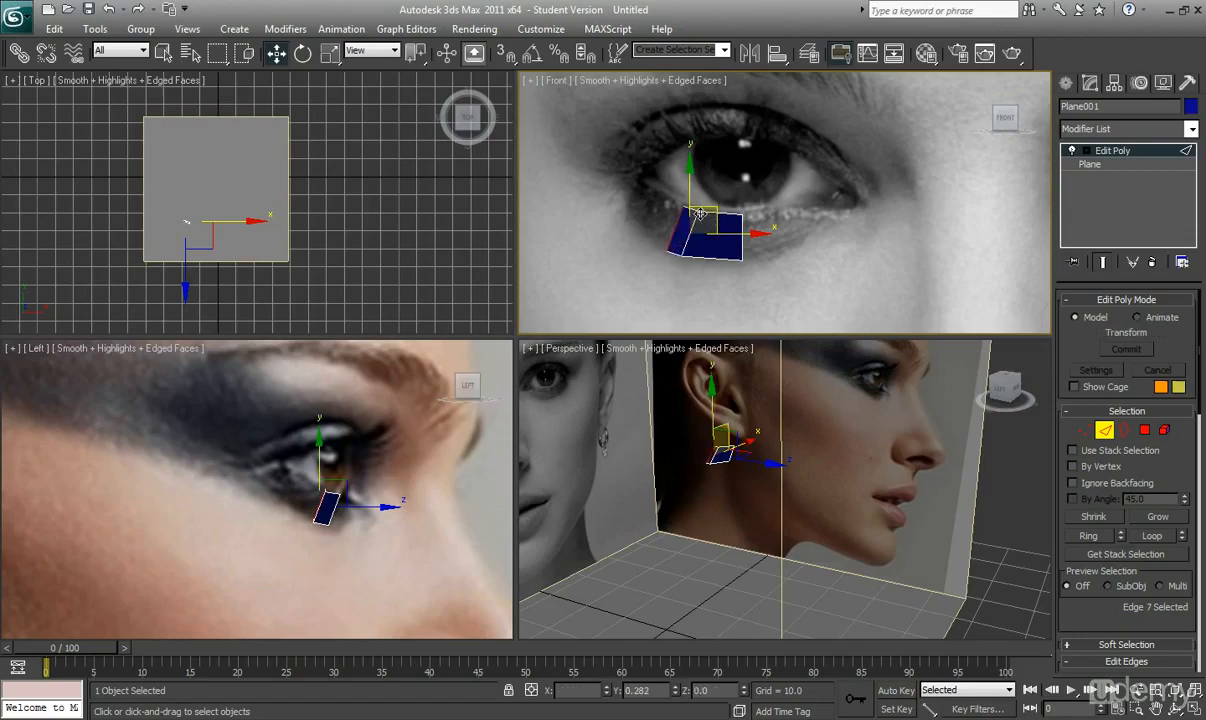
left_click_drag(705, 235, 670, 210)
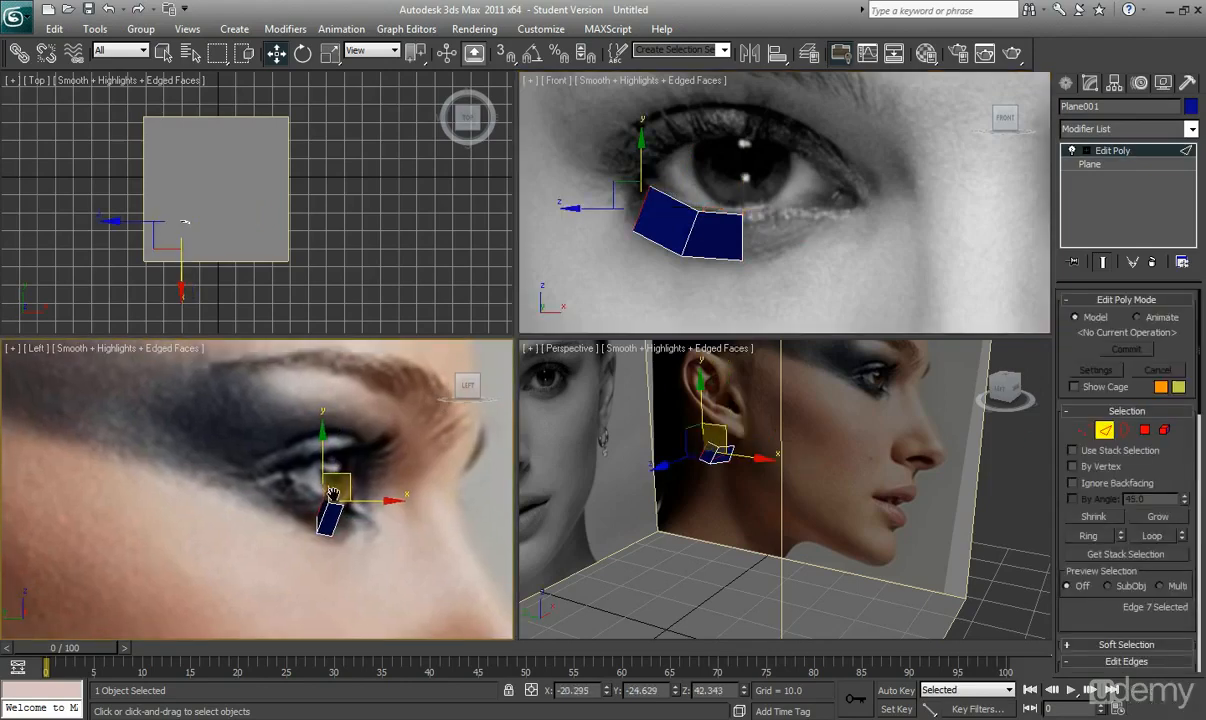
left_click_drag(335, 480, 355, 510)
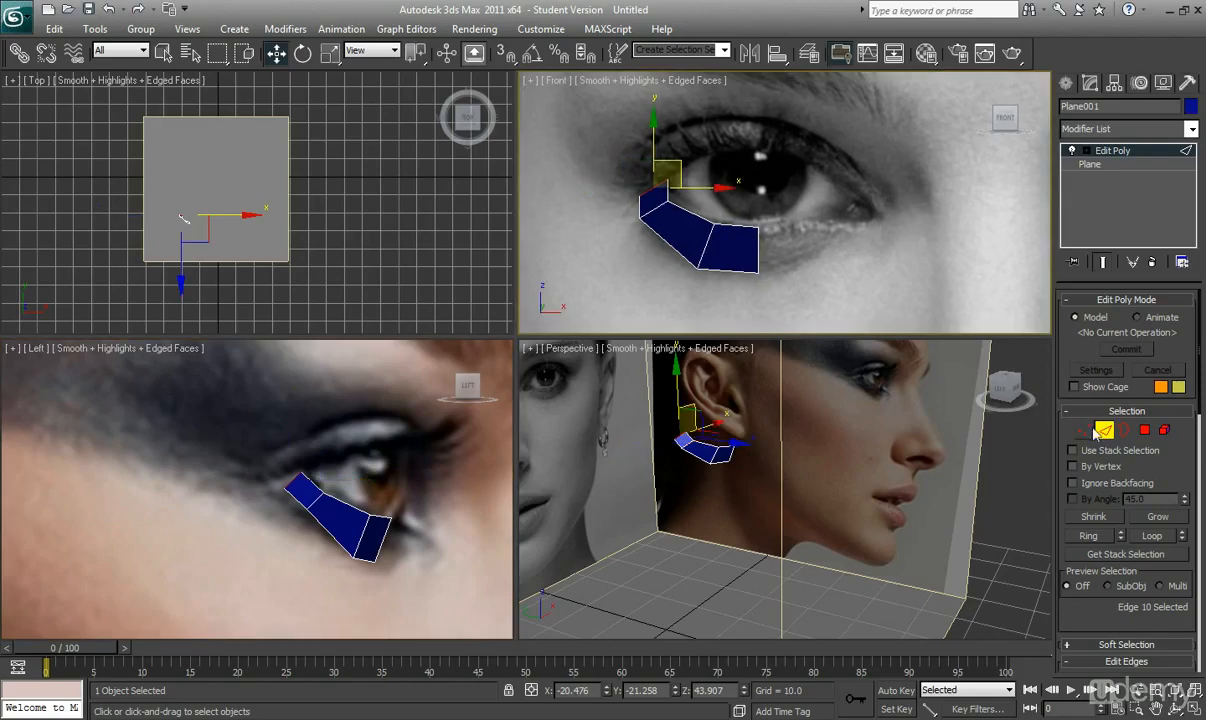
- Activate the Vertex sub-object level in the Edit Poly Selection rollout
left_click(1083, 429)
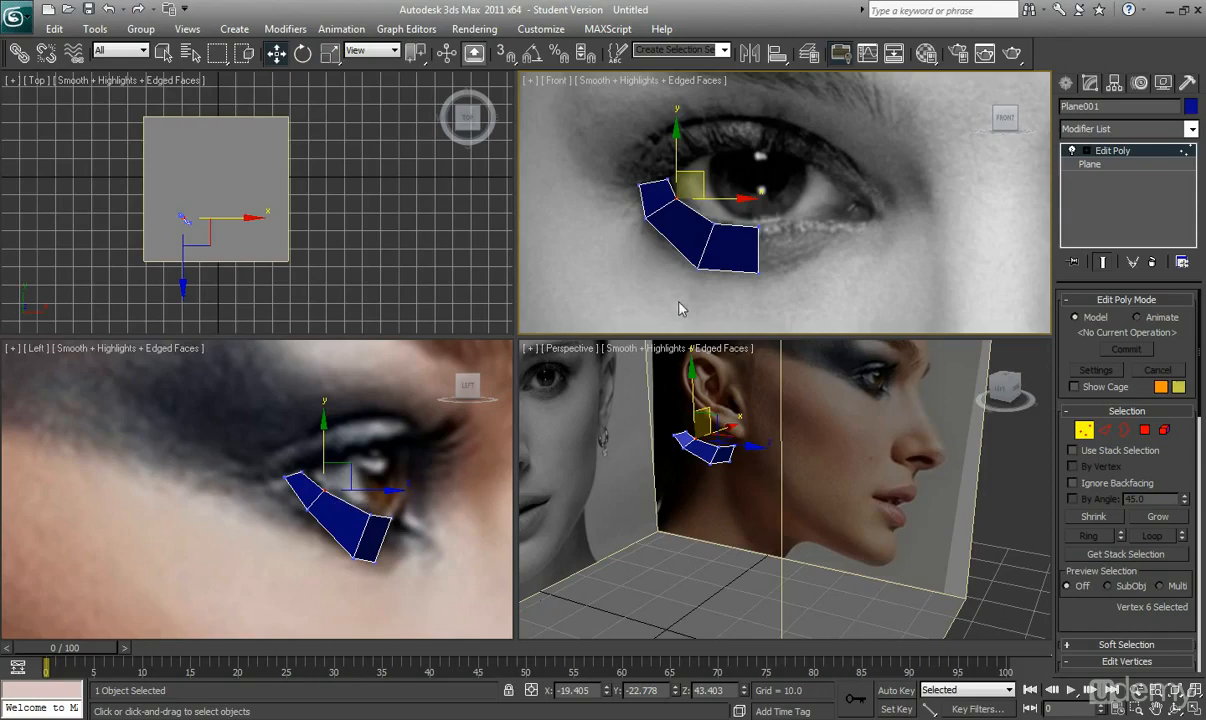
mouse_move(715, 250)
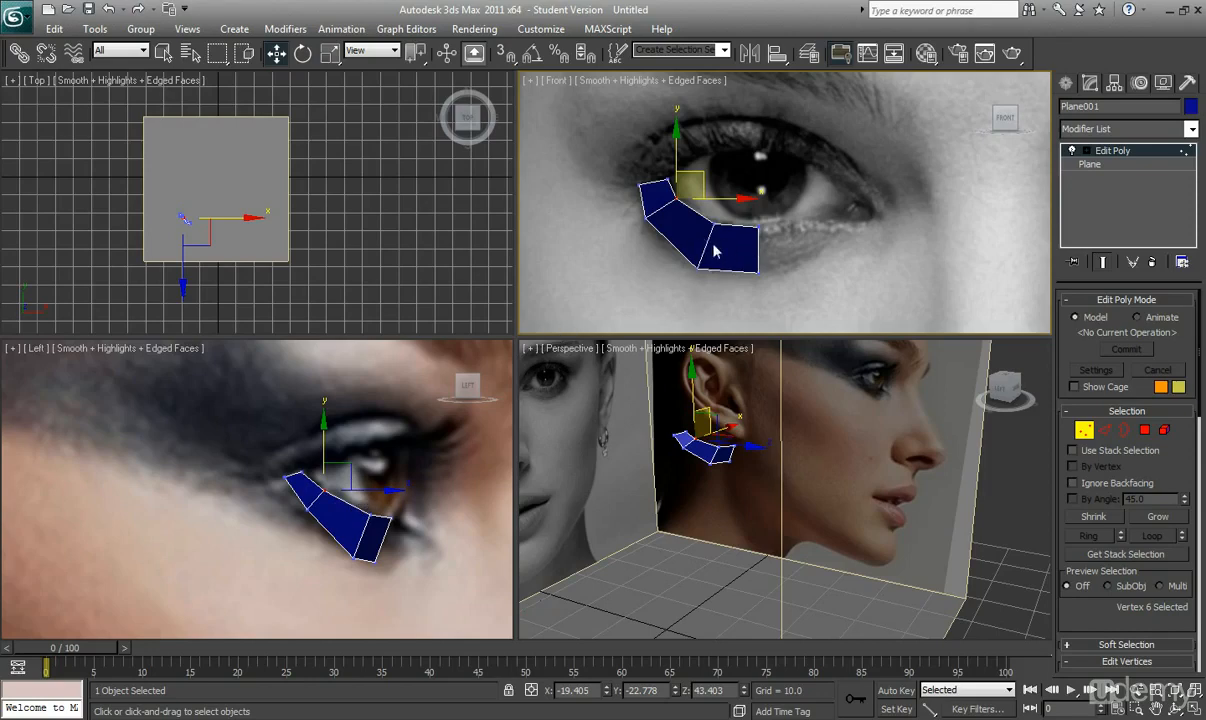
mouse_move(715, 248)
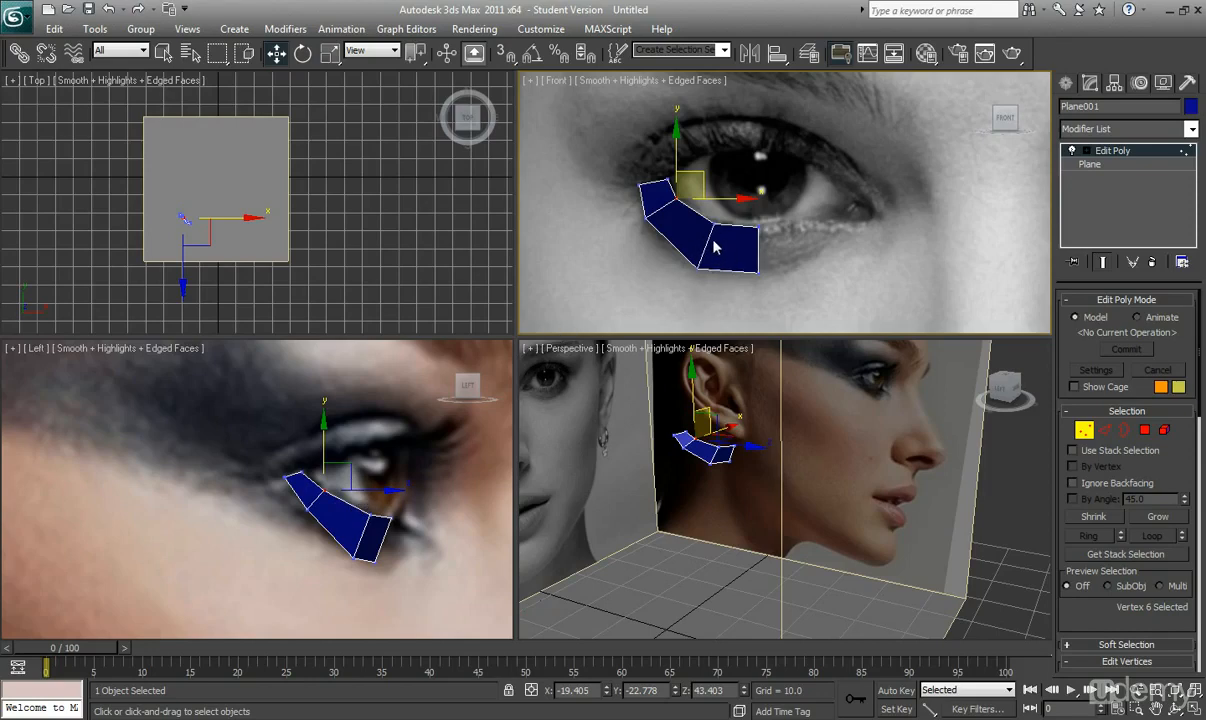
mouse_move(728, 252)
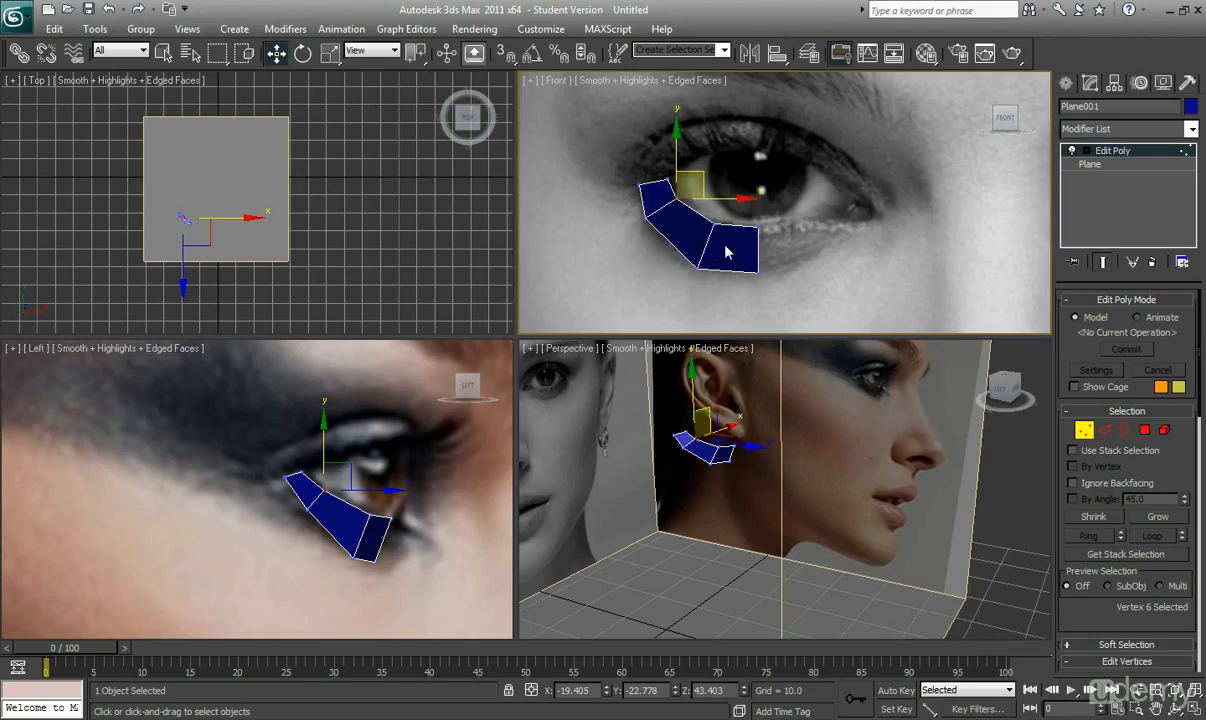
mouse_move(700, 248)
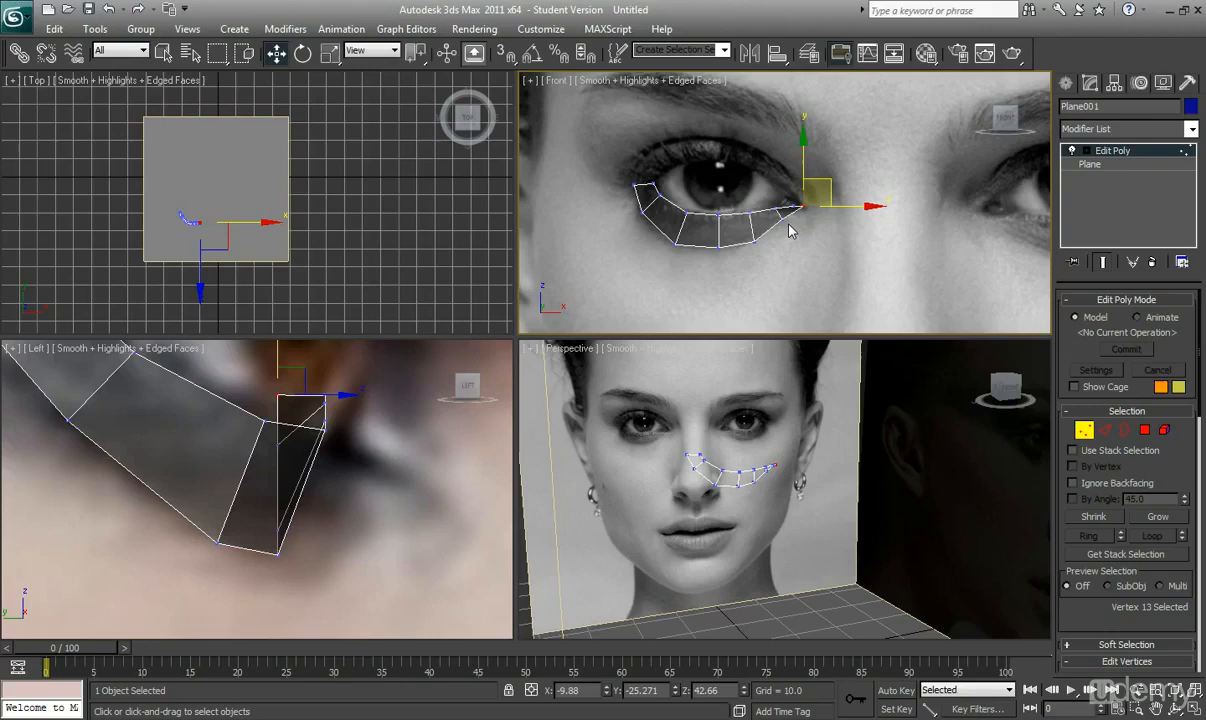
mouse_move(452, 314)
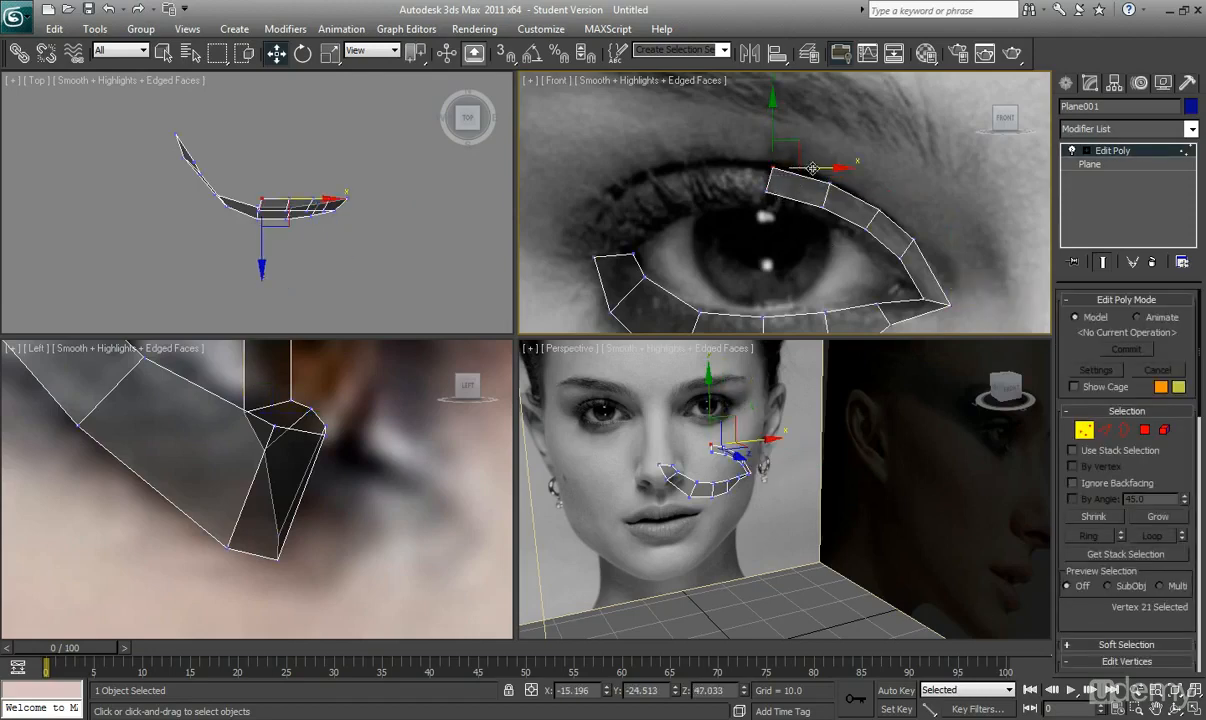
- Fit the new upper-lid polygon's vertices to the references, then return to Edge mode
left_click_drag(813, 168, 790, 155)
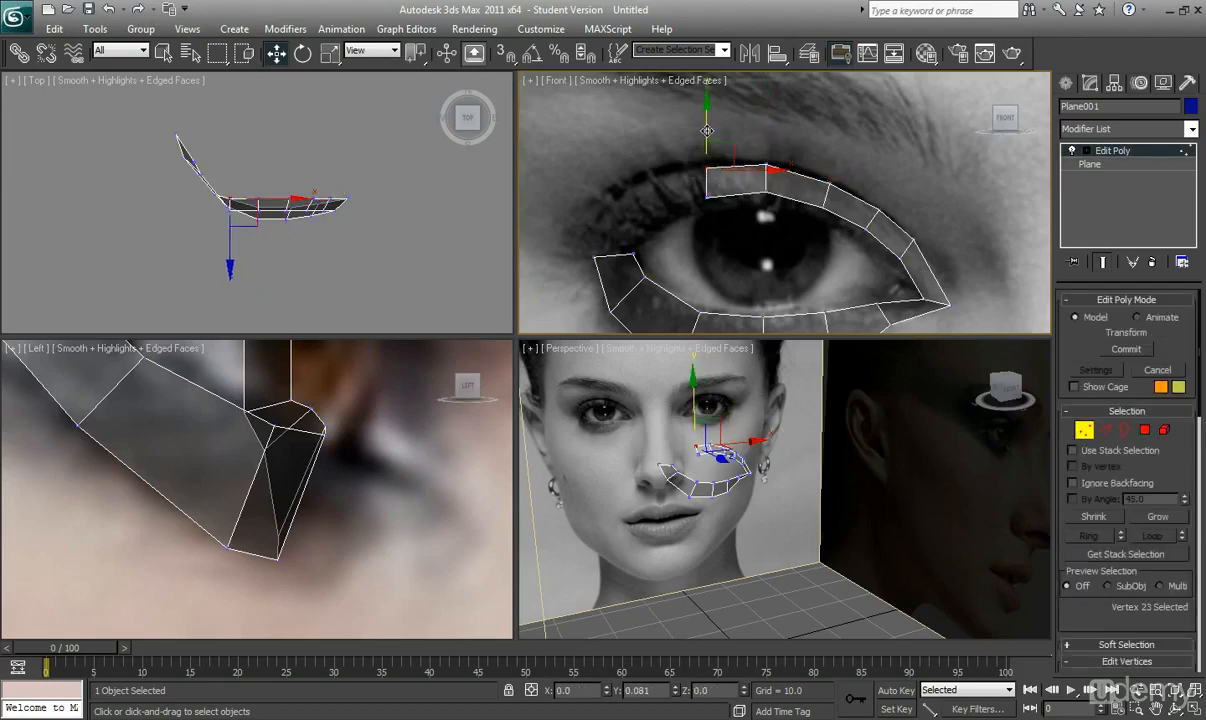
left_click(1116, 430)
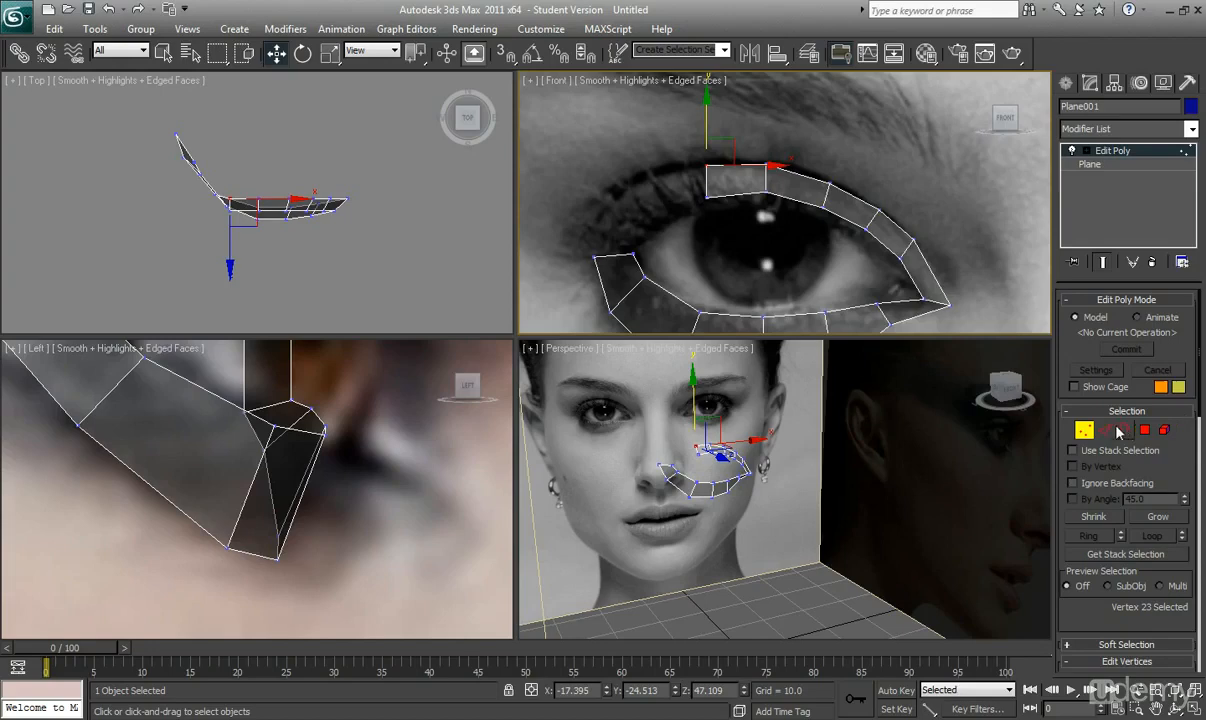
left_click(1105, 430)
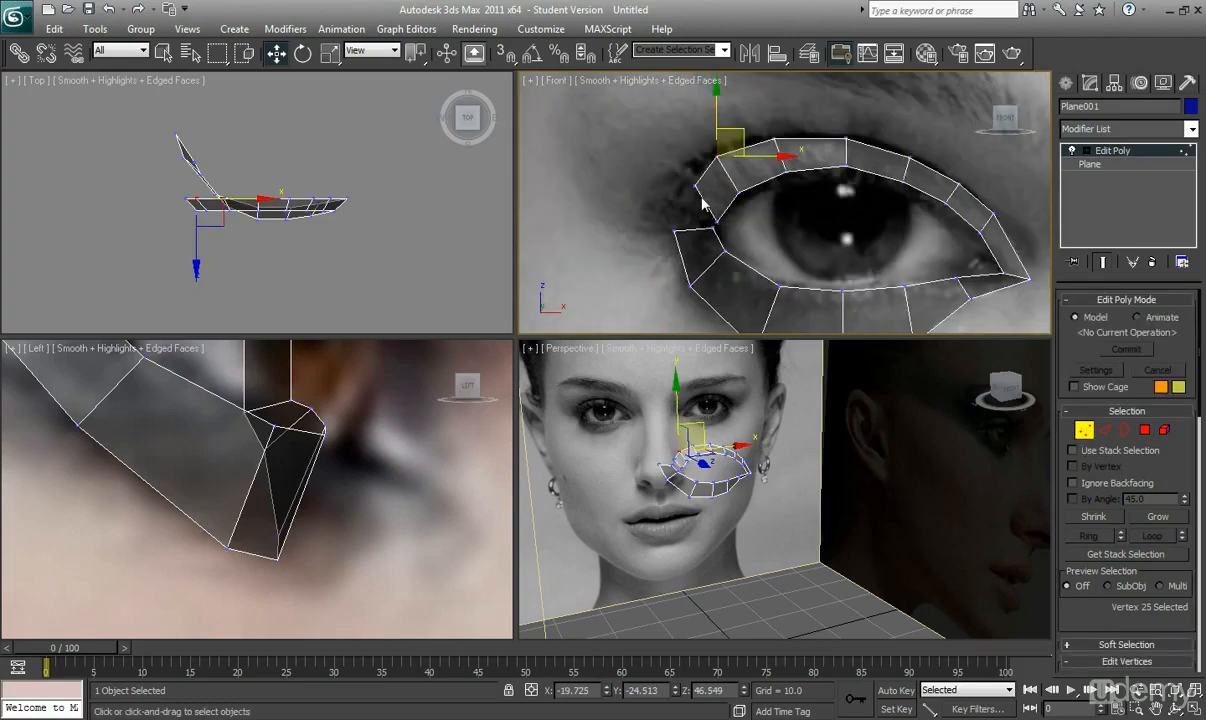
mouse_move(728, 230)
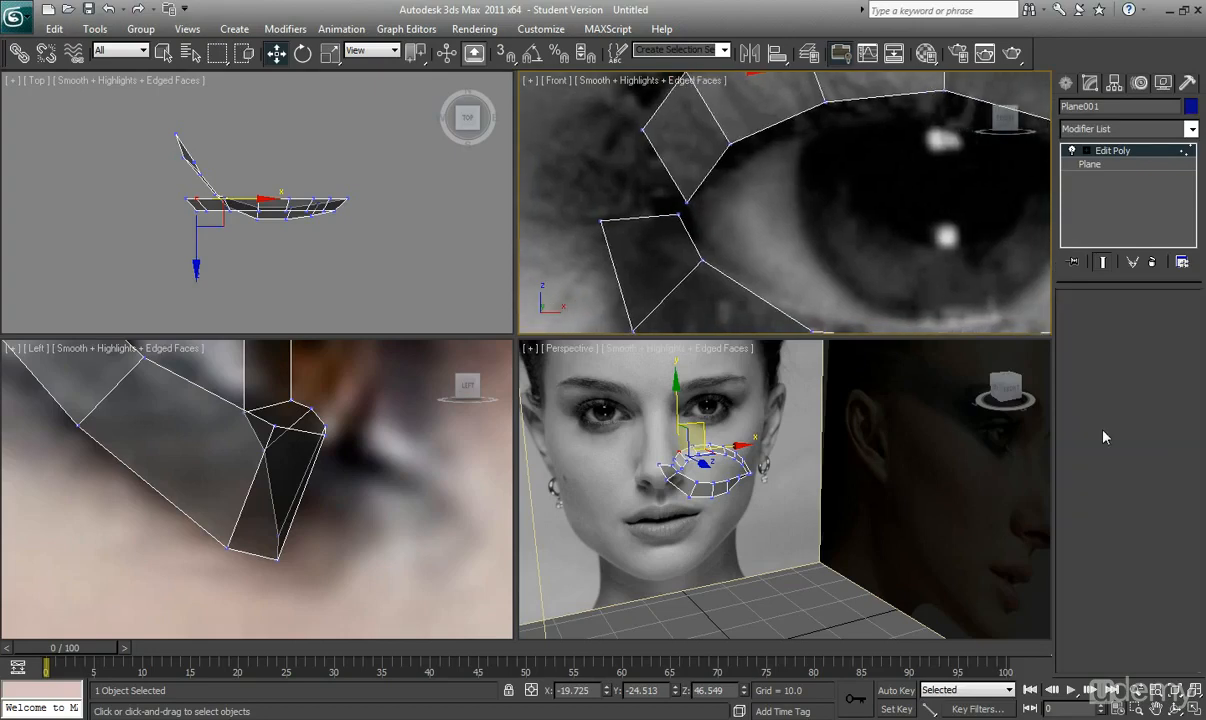
- Change Plane001's sub-object level, finishing in Edge mode with the eye ring closed
left_click(1126, 430)
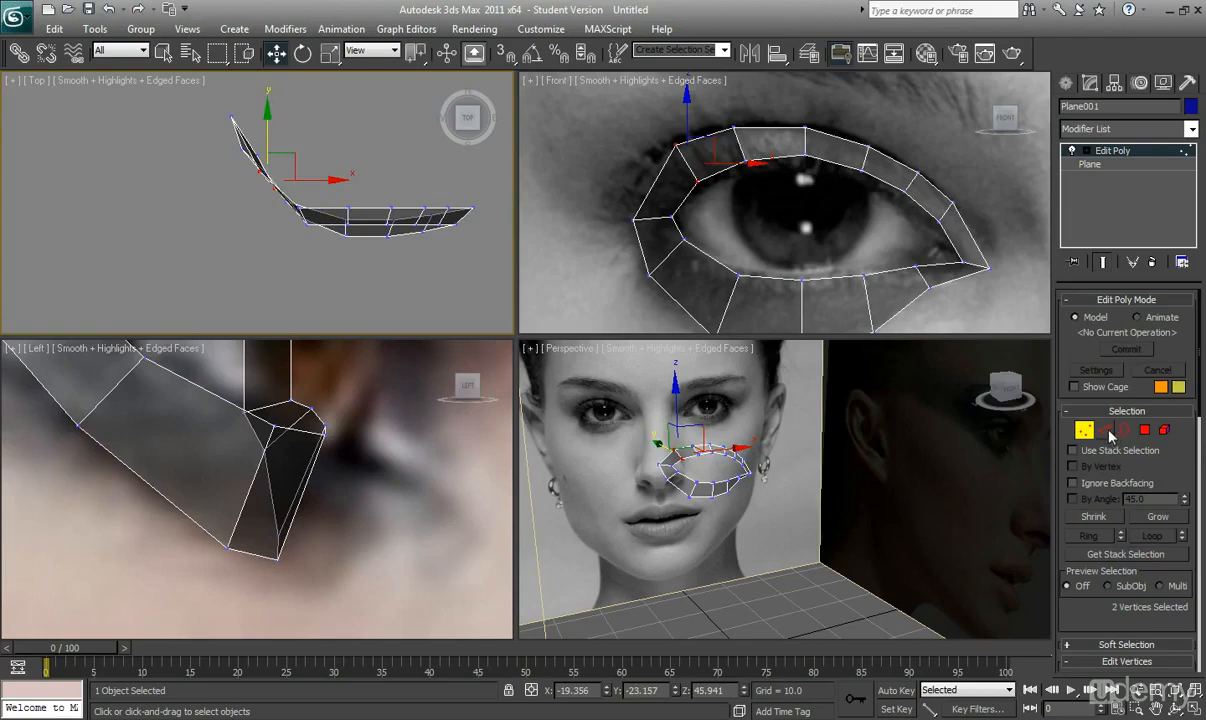
left_click(1105, 430)
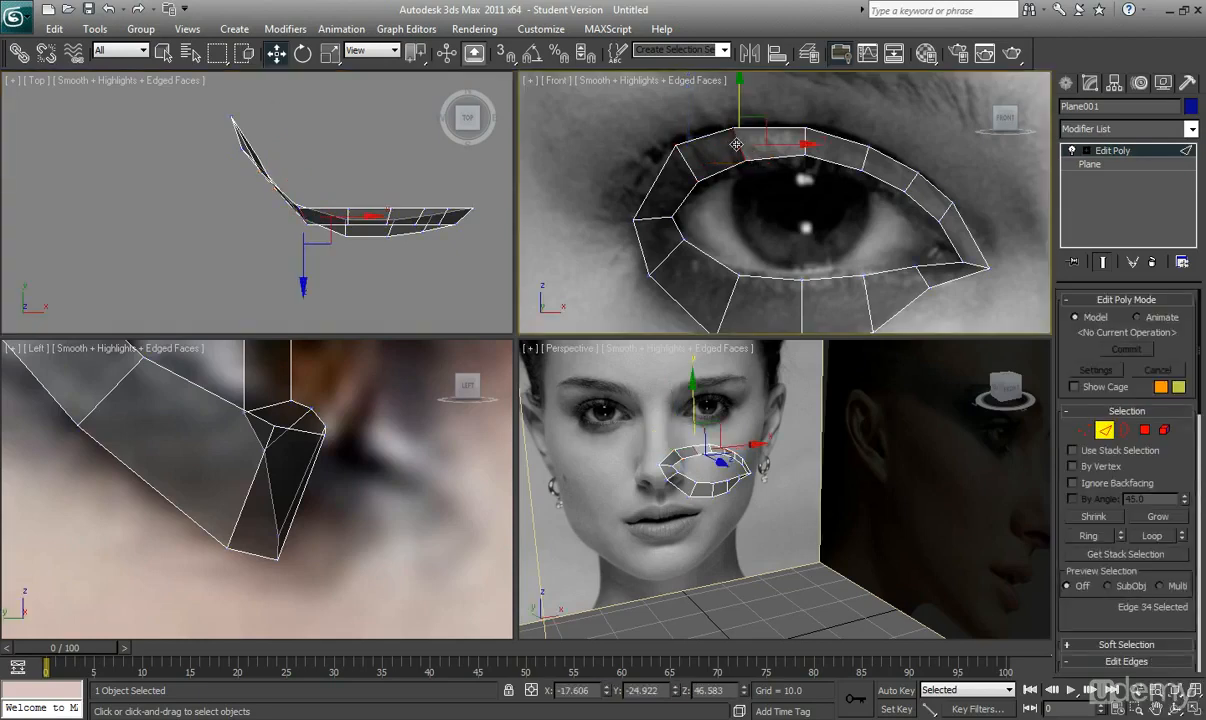